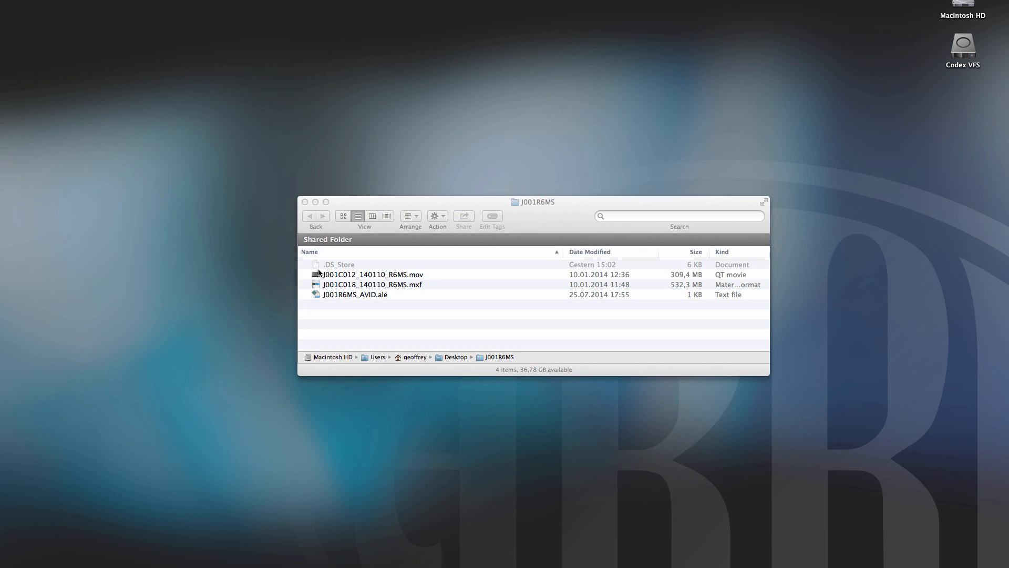
Step: Open the Log C movie J001C012_140110_R6MS.mov in QuickTime Player
{"action": "left_click", "coordinate": [371, 274]}
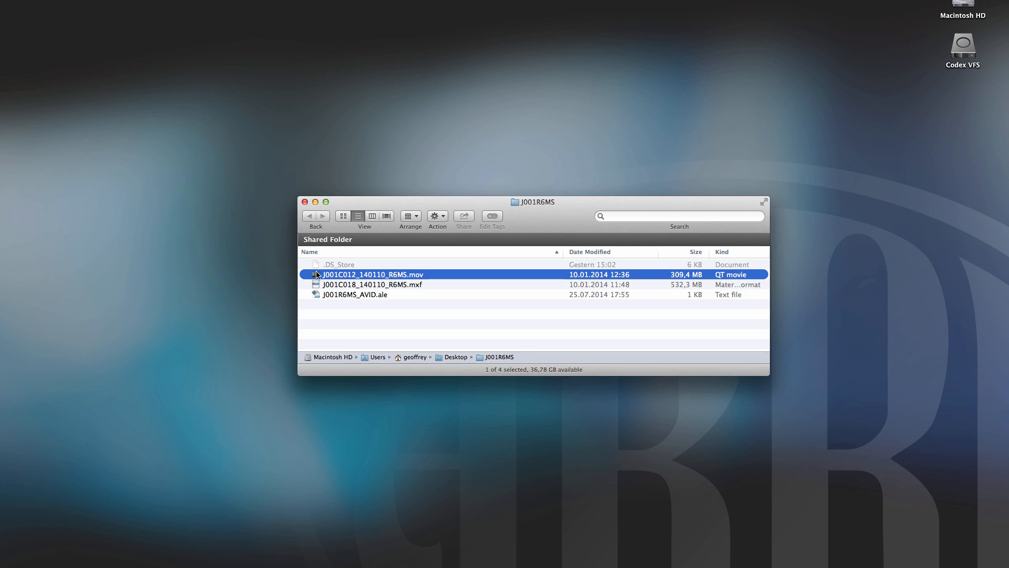
{"action": "double_click", "coordinate": [372, 274]}
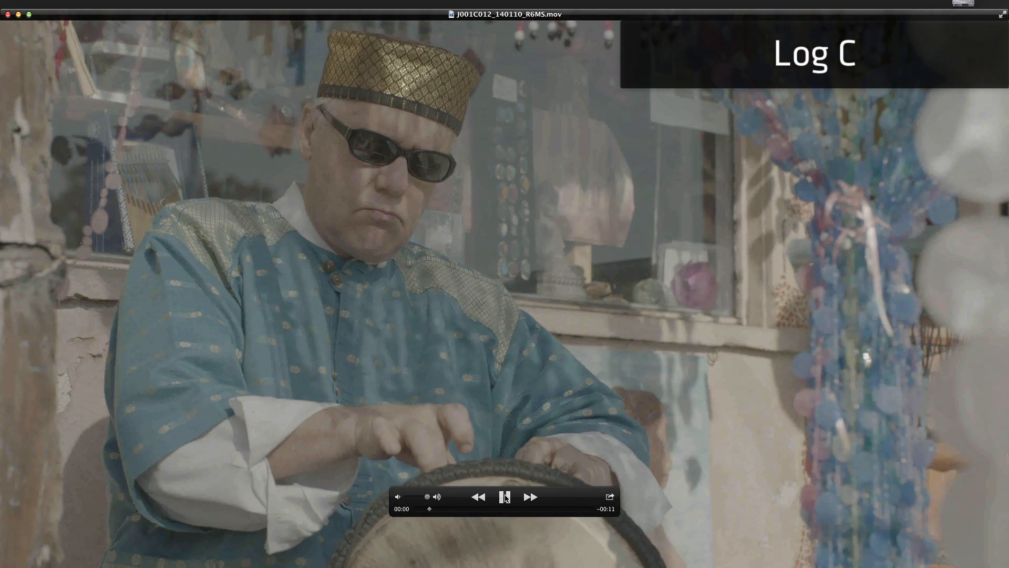
Step: Play the flat Log C movie in QuickTime Player
{"action": "left_click", "coordinate": [504, 496]}
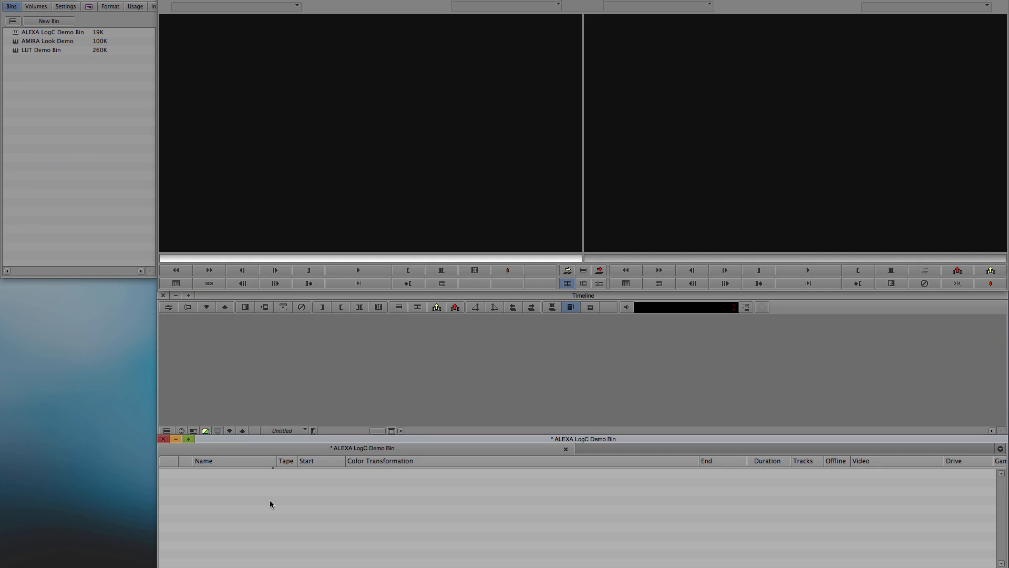
Step: AMA-link J001C012_140110_R6MS.mov into the ALEXA LogC Demo Bin
{"action": "right_click", "coordinate": [270, 504]}
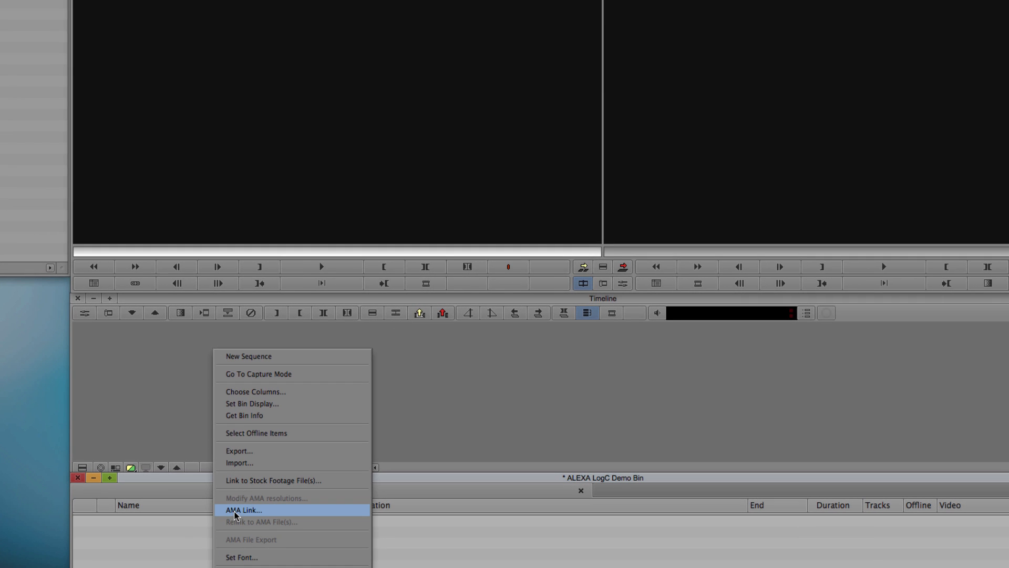
{"action": "left_click", "coordinate": [244, 510]}
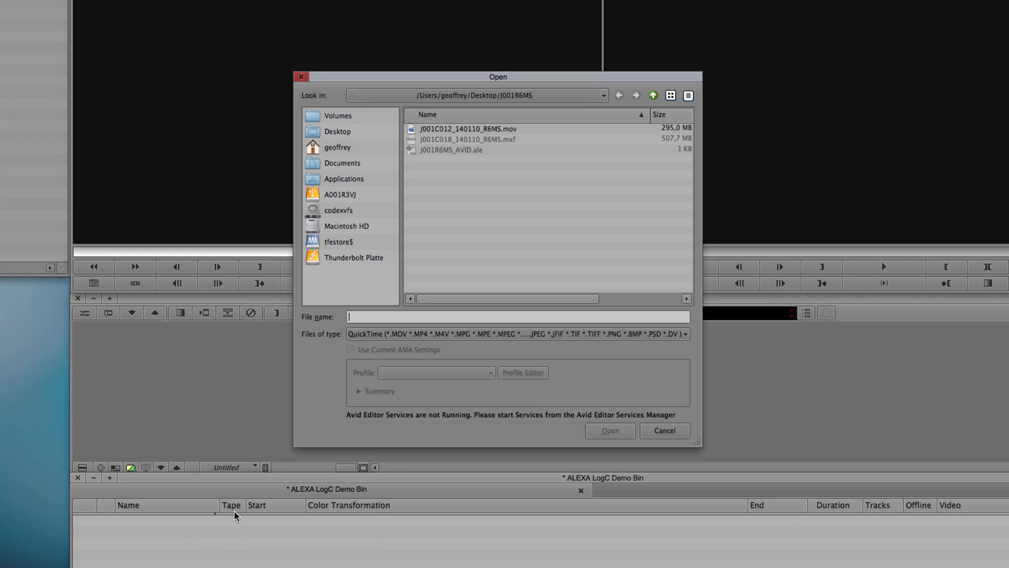
{"action": "left_click", "coordinate": [467, 129]}
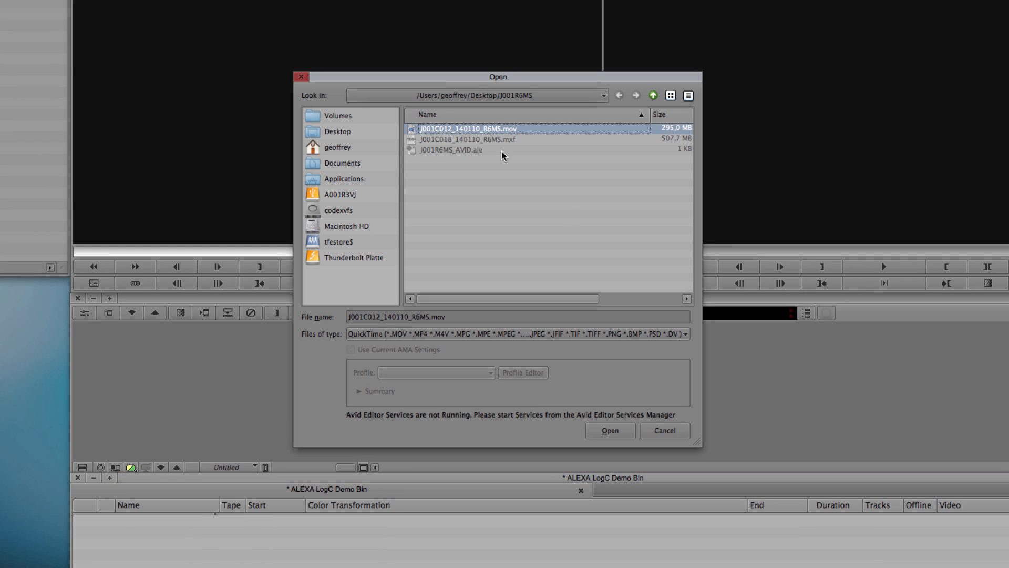
{"action": "left_click", "coordinate": [608, 430]}
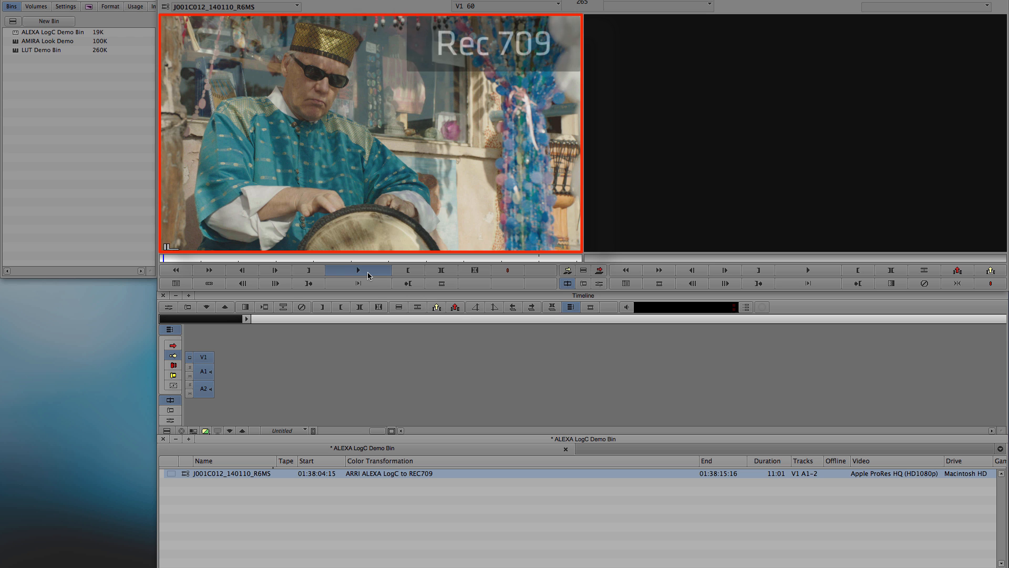
Step: Play and pause the linked J001C012 clip to review its Rec 709 look
{"action": "left_click", "coordinate": [358, 269]}
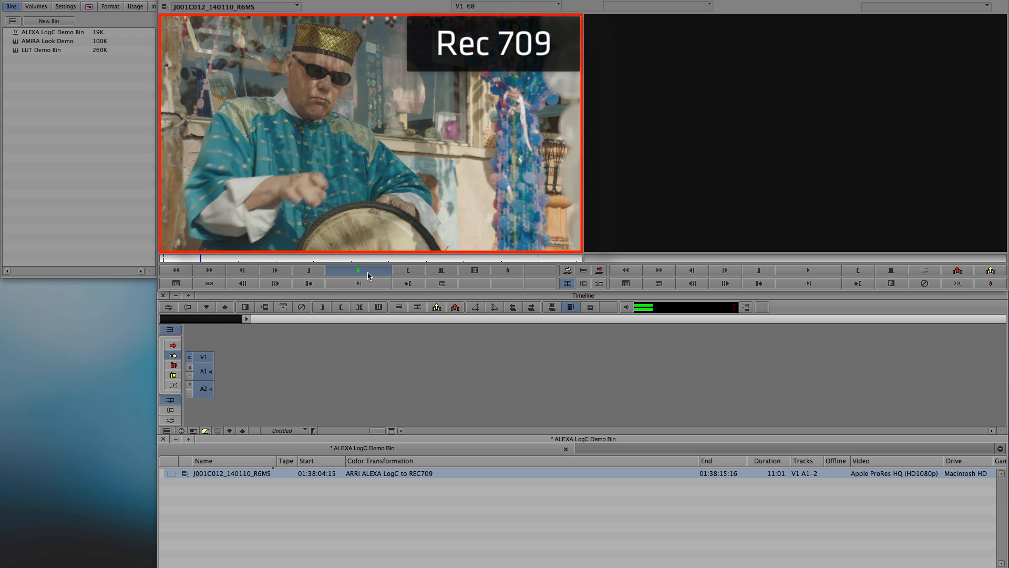
{"action": "left_click", "coordinate": [358, 270]}
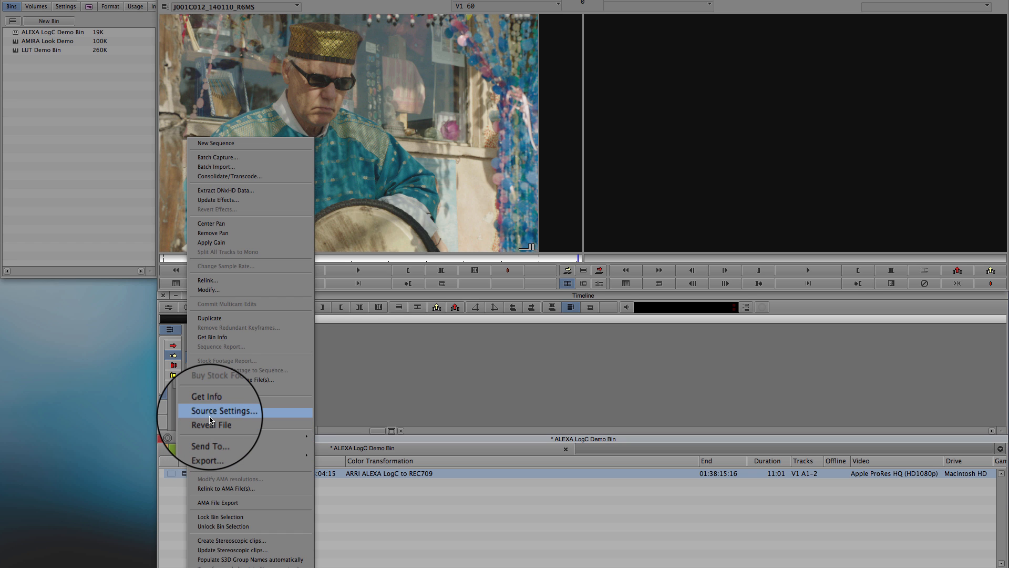
Step: Select the clip's ARRI ALEXA LogC to REC709 transformation in Source Settings' Color Encoding
{"action": "left_click", "coordinate": [224, 411]}
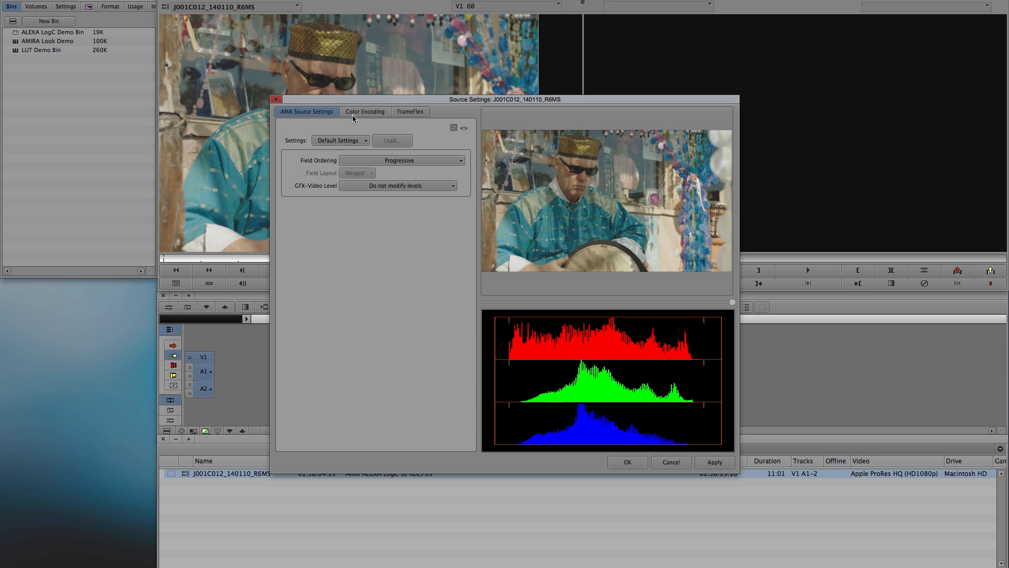
{"action": "left_click", "coordinate": [364, 112]}
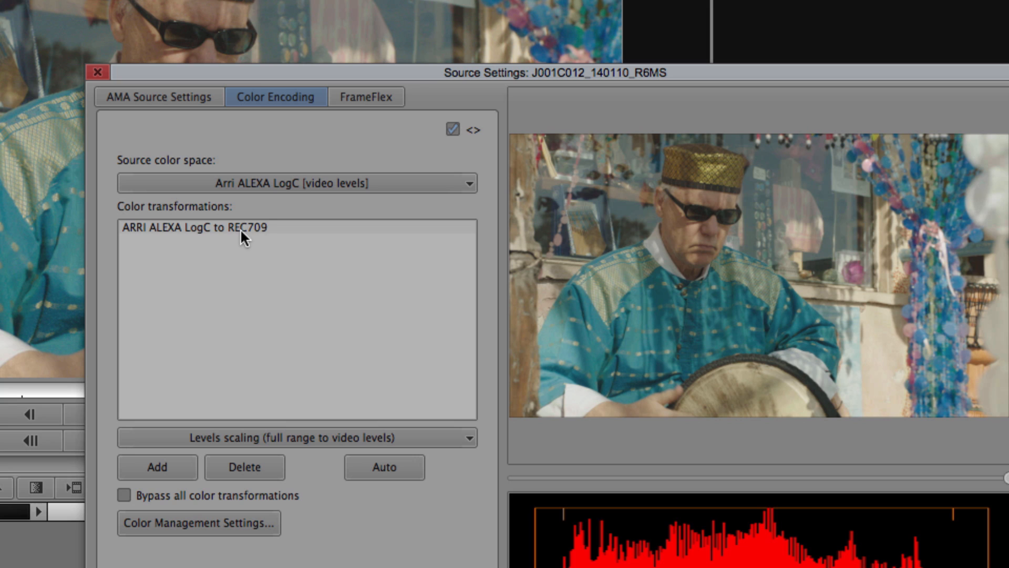
{"action": "left_click", "coordinate": [192, 227]}
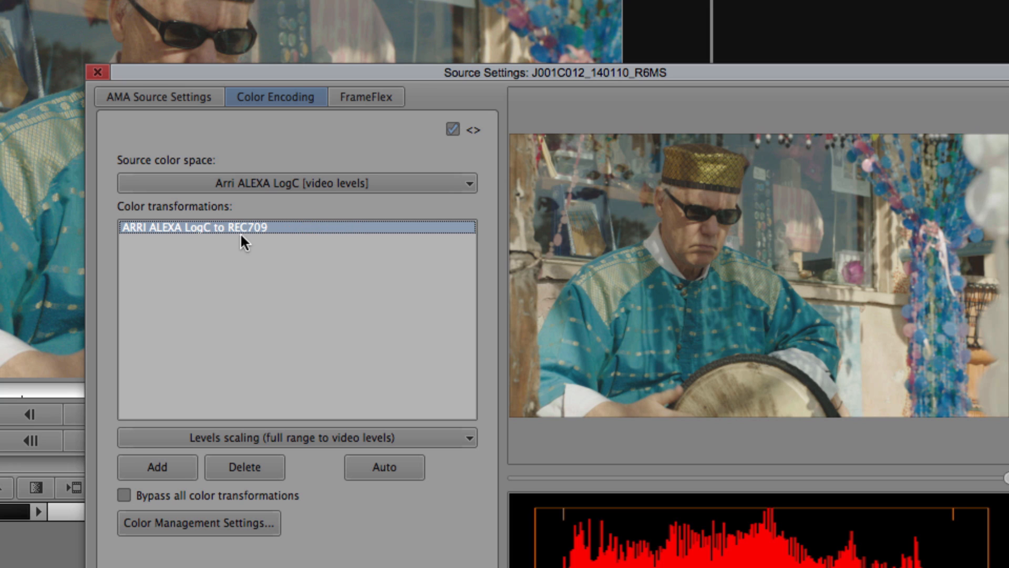
Step: Toggle Bypass all color transformations to compare flat LogC, then re-enable transformations
{"action": "left_click", "coordinate": [126, 495]}
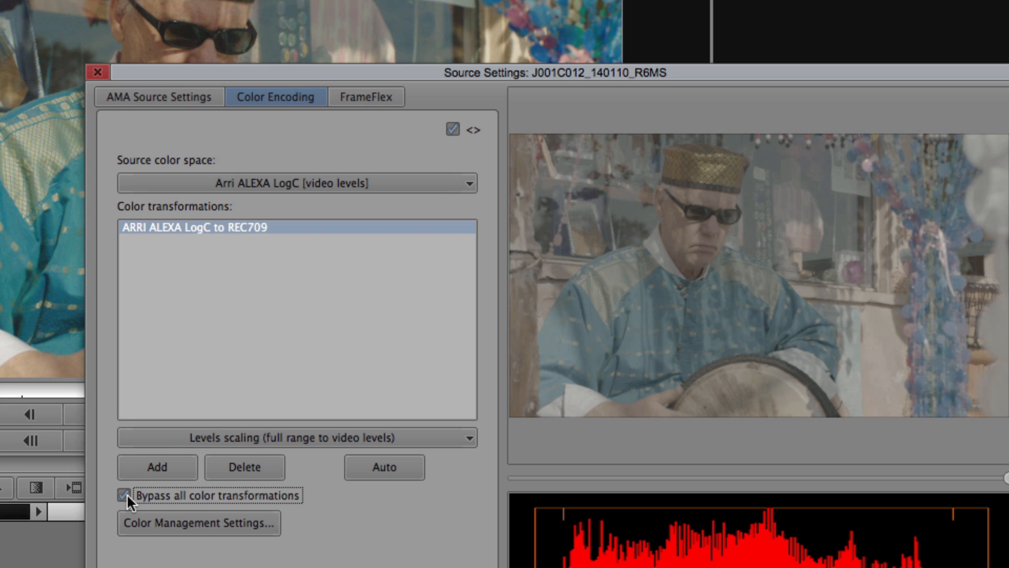
{"action": "left_click", "coordinate": [127, 495]}
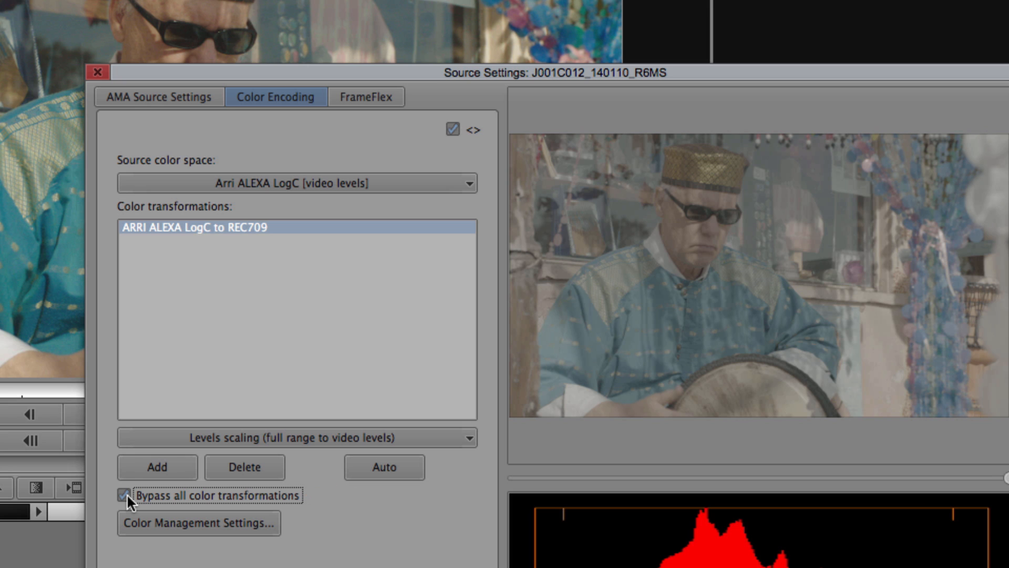
{"action": "left_click", "coordinate": [97, 72]}
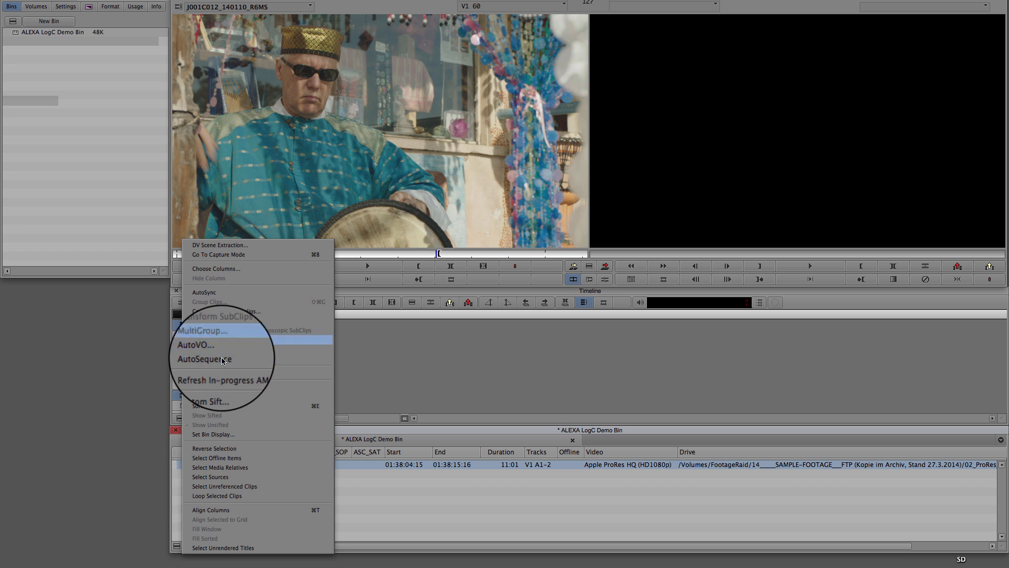
Step: Add the Color Transformation column to the bin through Choose Columns
{"action": "left_click", "coordinate": [216, 269]}
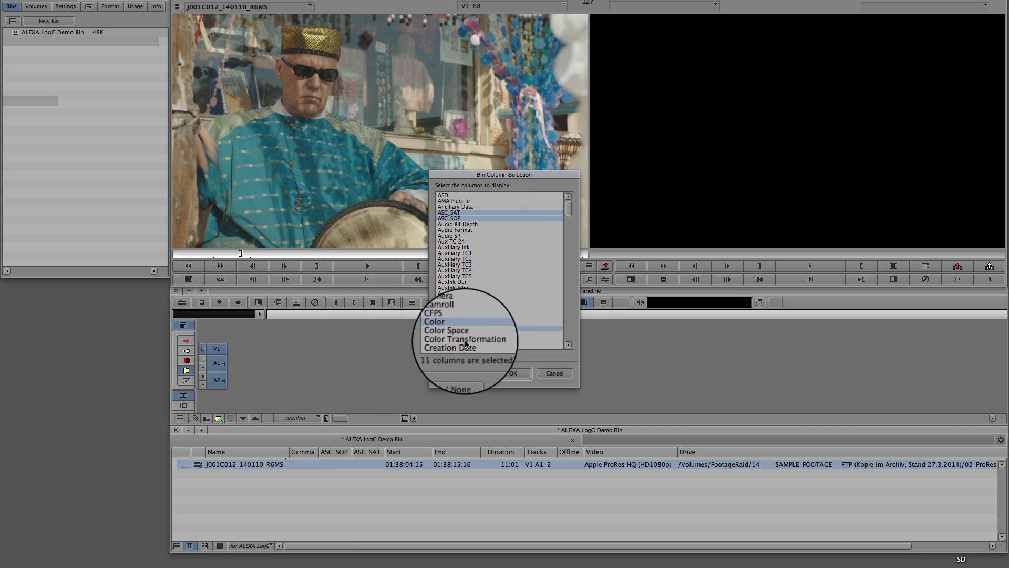
{"action": "left_click", "coordinate": [444, 327]}
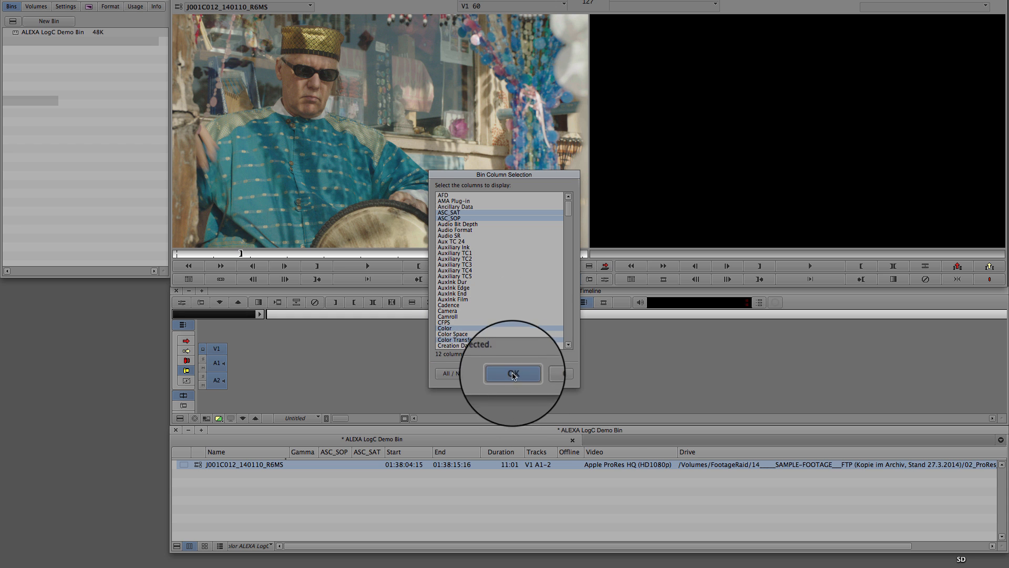
{"action": "left_click", "coordinate": [512, 373]}
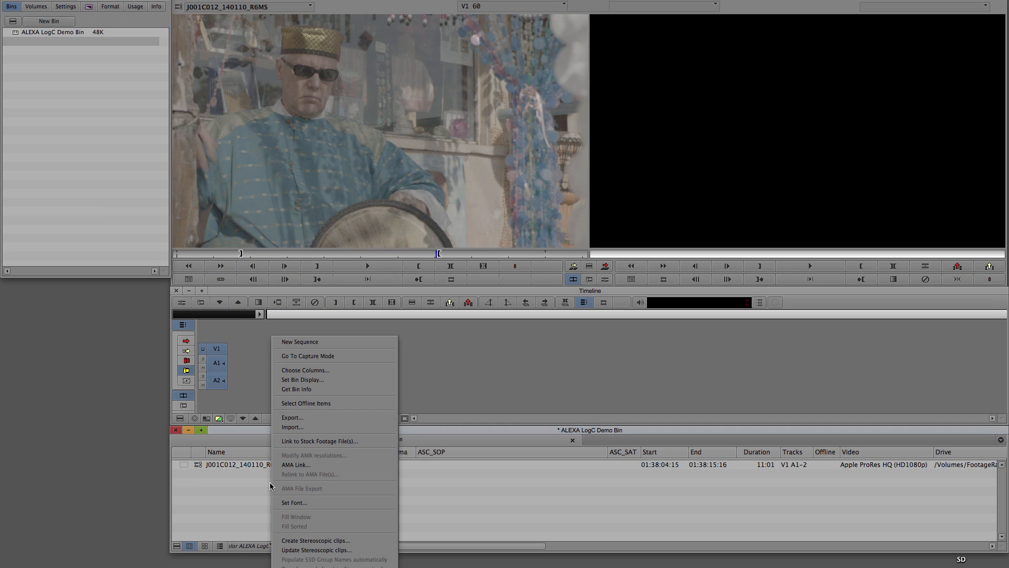
Step: AMA-link the J001C018_140110_R6MS clip, filtering files by ARRI ALEXA MXF (*.MXF)
{"action": "left_click", "coordinate": [292, 427]}
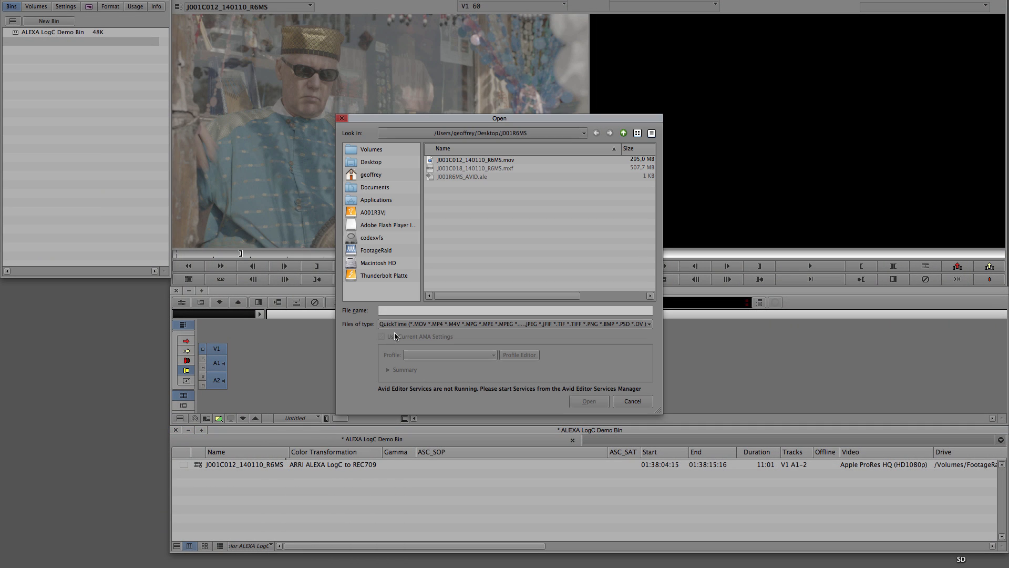
{"action": "left_click", "coordinate": [511, 324]}
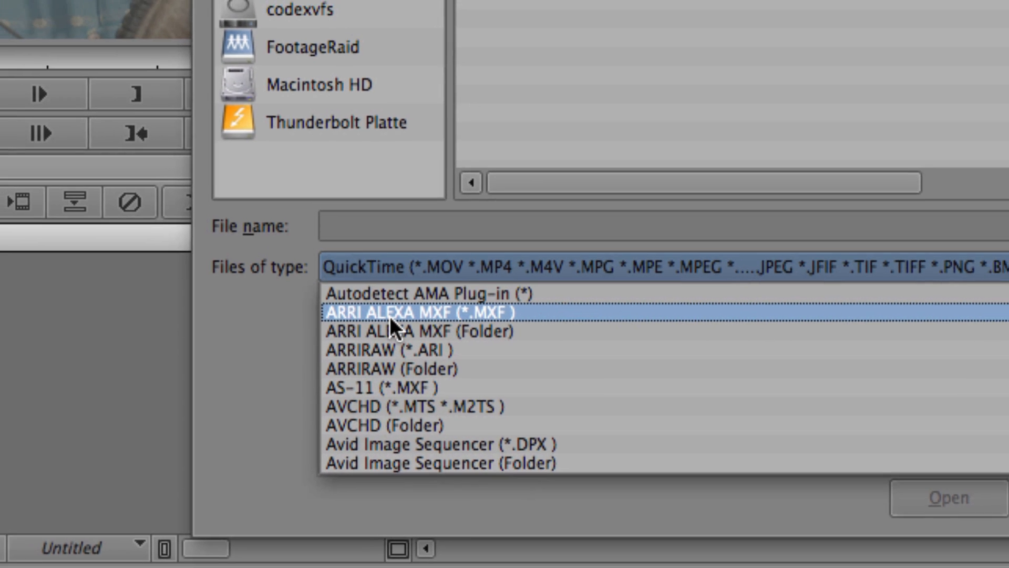
{"action": "left_click", "coordinate": [418, 312]}
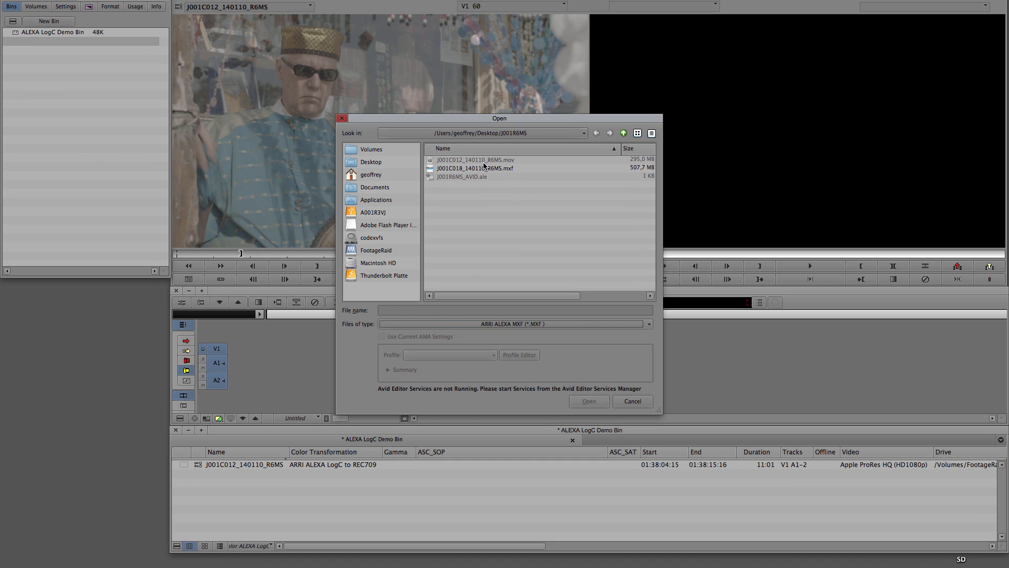
{"action": "left_click", "coordinate": [587, 401]}
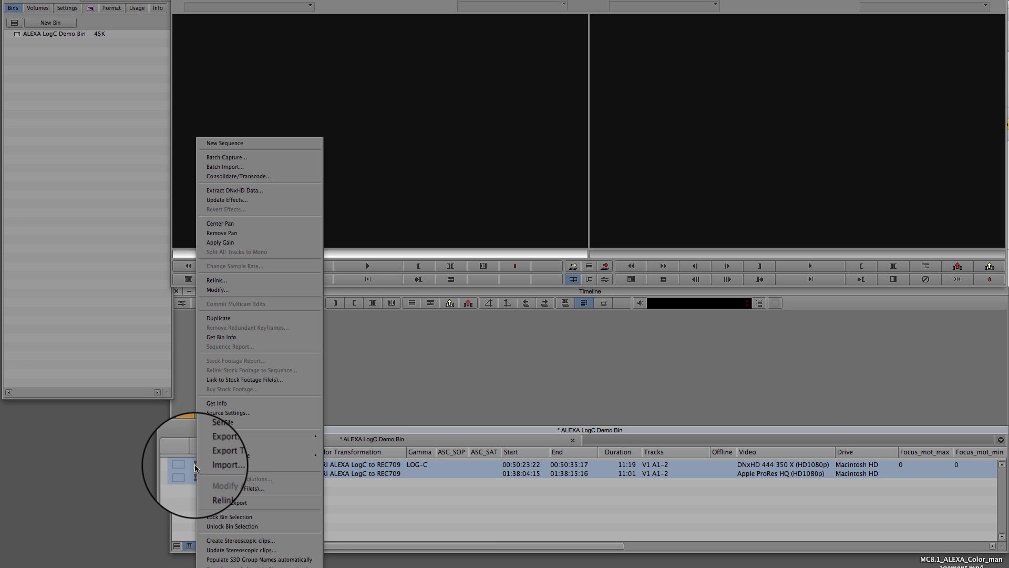
Step: Transcode both clips to DNxHD 36 MXF on Thunderbolt Platte, colour transformation unchecked
{"action": "left_click", "coordinate": [238, 176]}
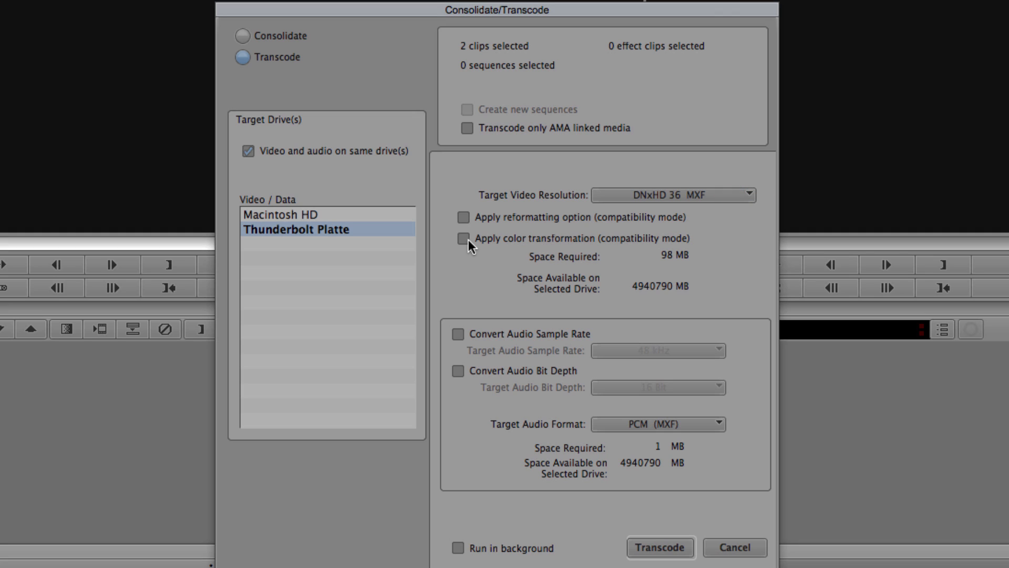
{"action": "left_click", "coordinate": [463, 238]}
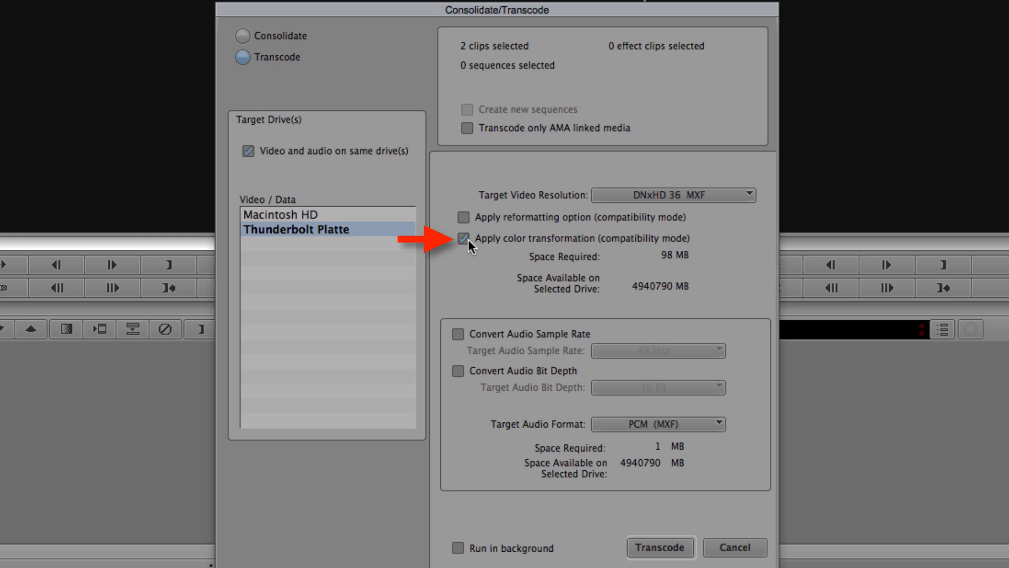
{"action": "left_click", "coordinate": [462, 238]}
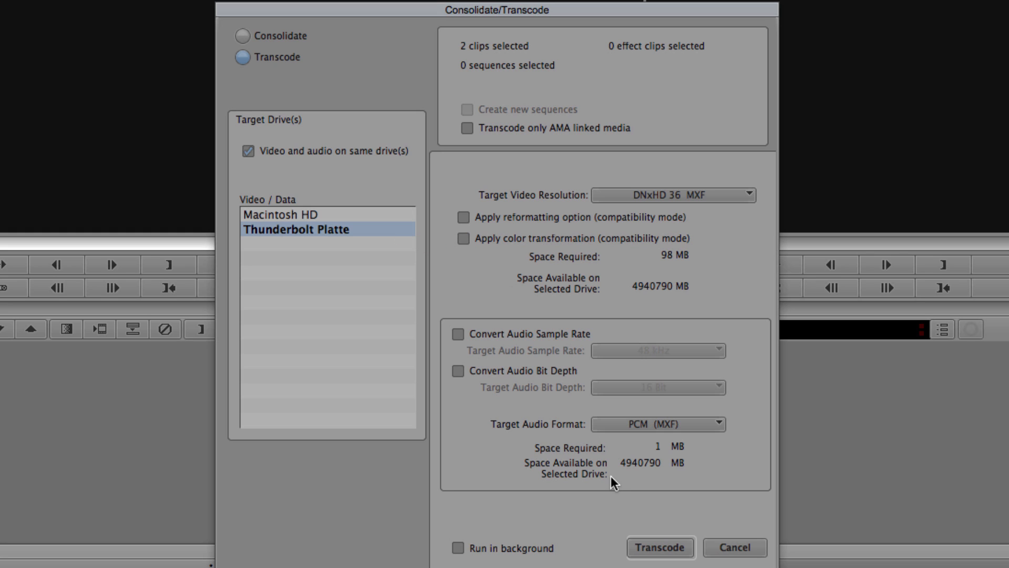
{"action": "left_click", "coordinate": [659, 547]}
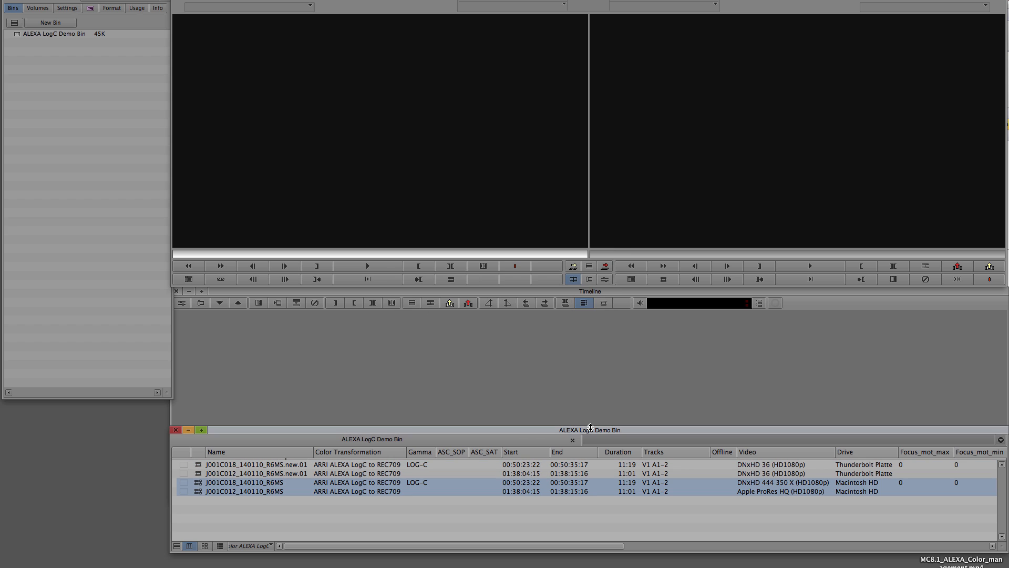
Step: Overwrite both transcoded .new.01 clips back to back into the Edit Rec709 sequence
{"action": "double_click", "coordinate": [255, 473]}
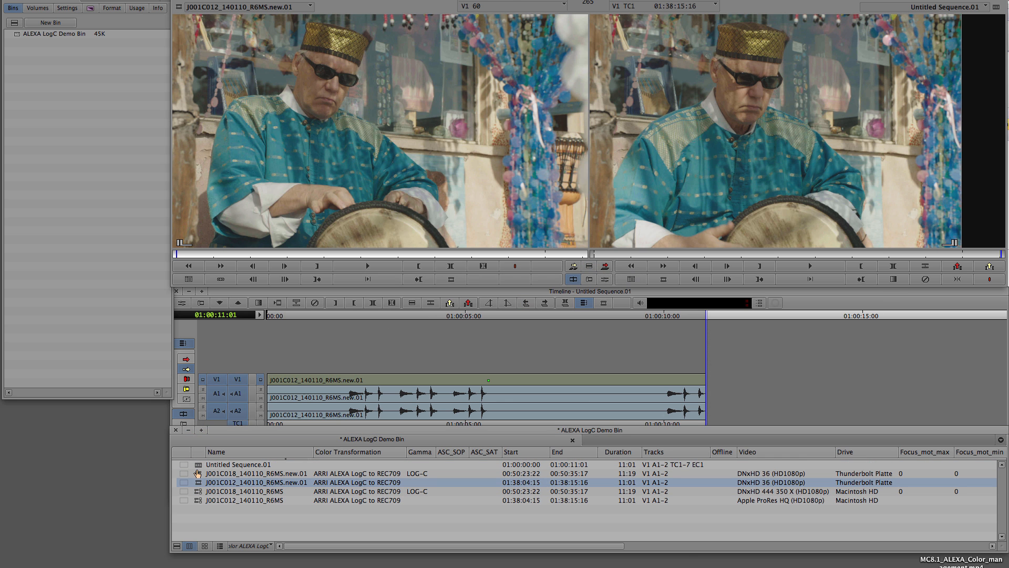
{"action": "left_click", "coordinate": [604, 265]}
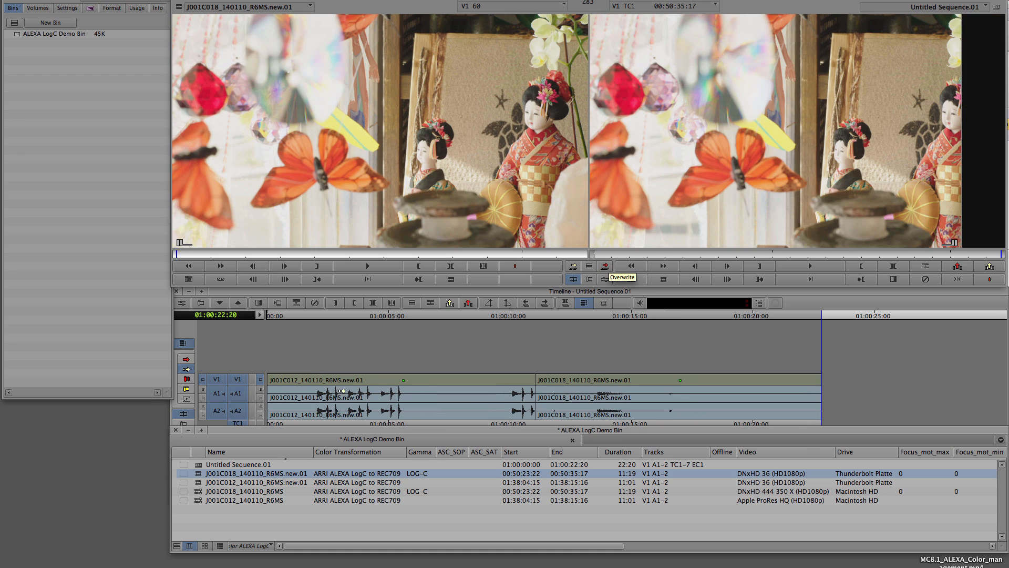
{"action": "double_click", "coordinate": [238, 464]}
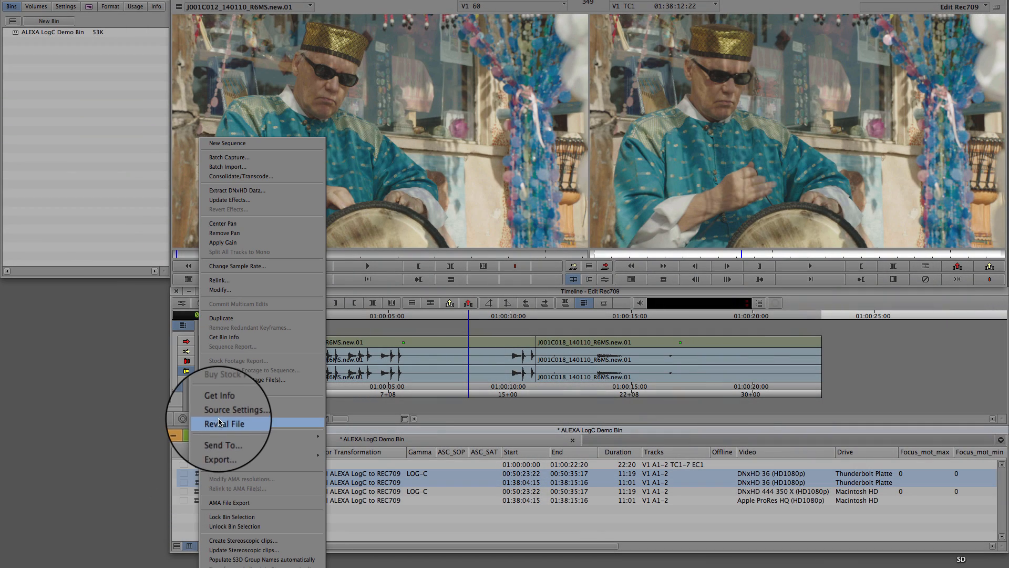
Step: Install AlexaV3_tobacco_Rec709_LL_iridas3d.cube via Color Management Settings and close the settings
{"action": "left_click", "coordinate": [236, 410]}
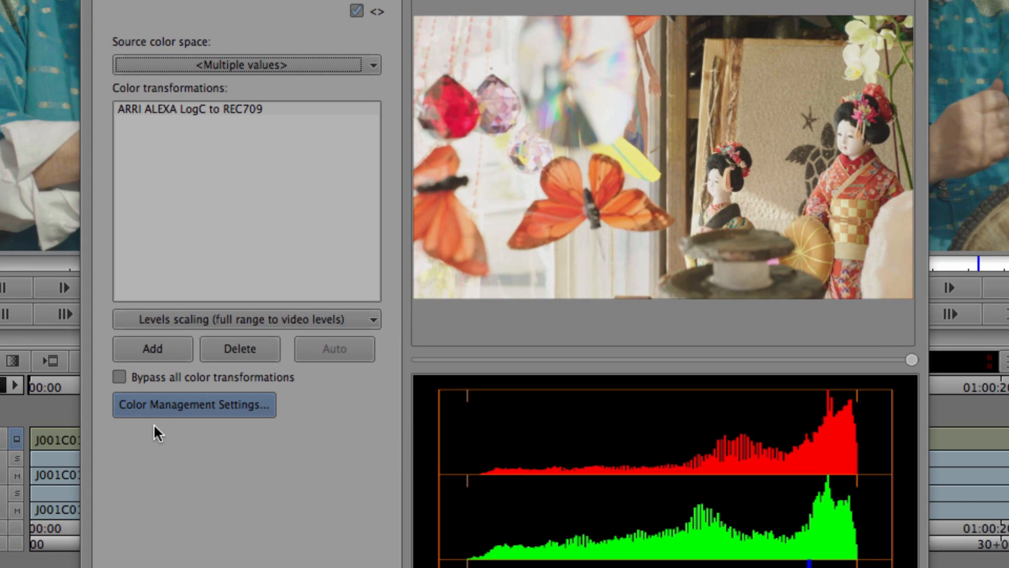
{"action": "left_click", "coordinate": [194, 405]}
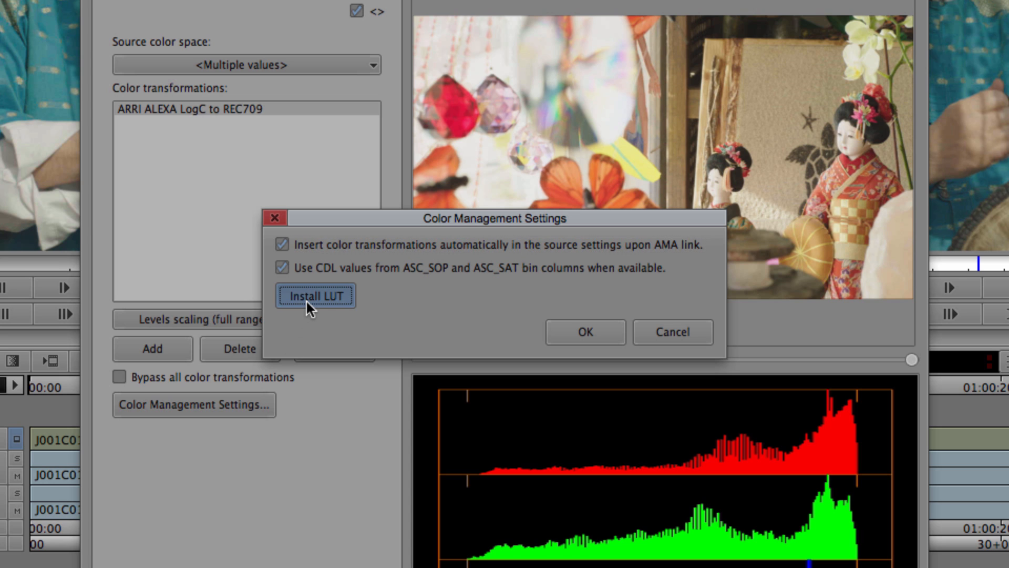
{"action": "left_click", "coordinate": [314, 296]}
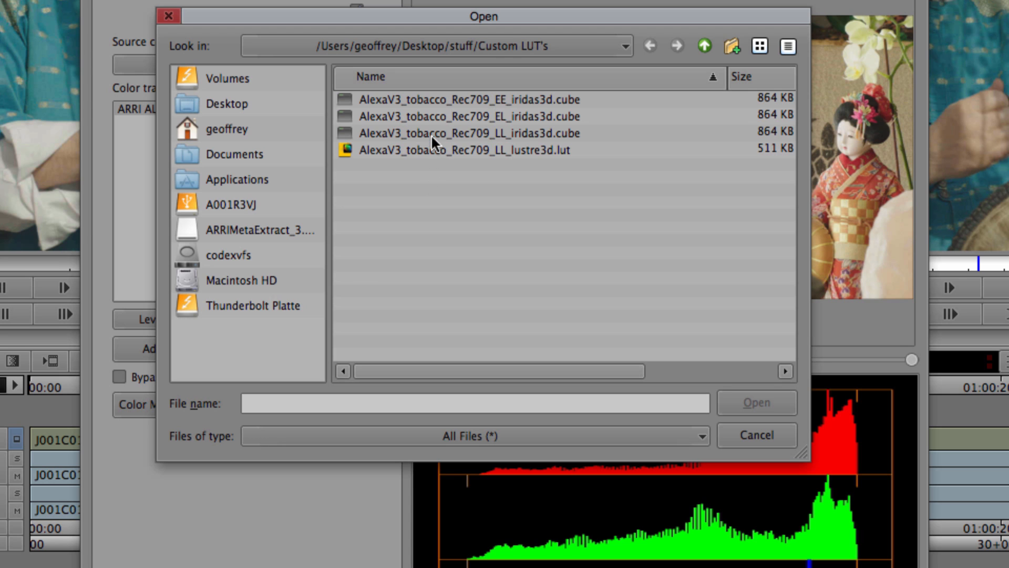
{"action": "left_click", "coordinate": [450, 133]}
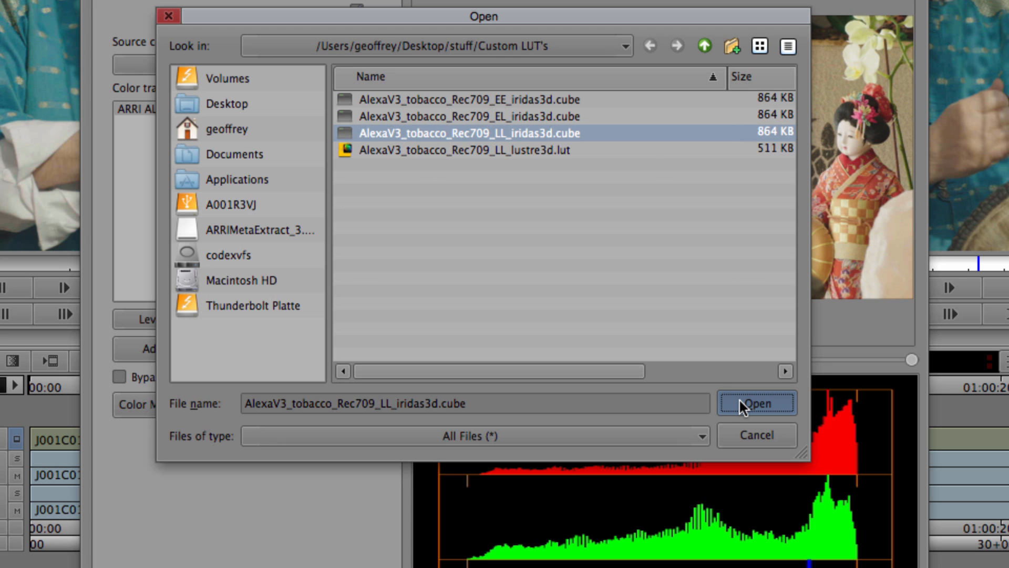
{"action": "left_click", "coordinate": [756, 403]}
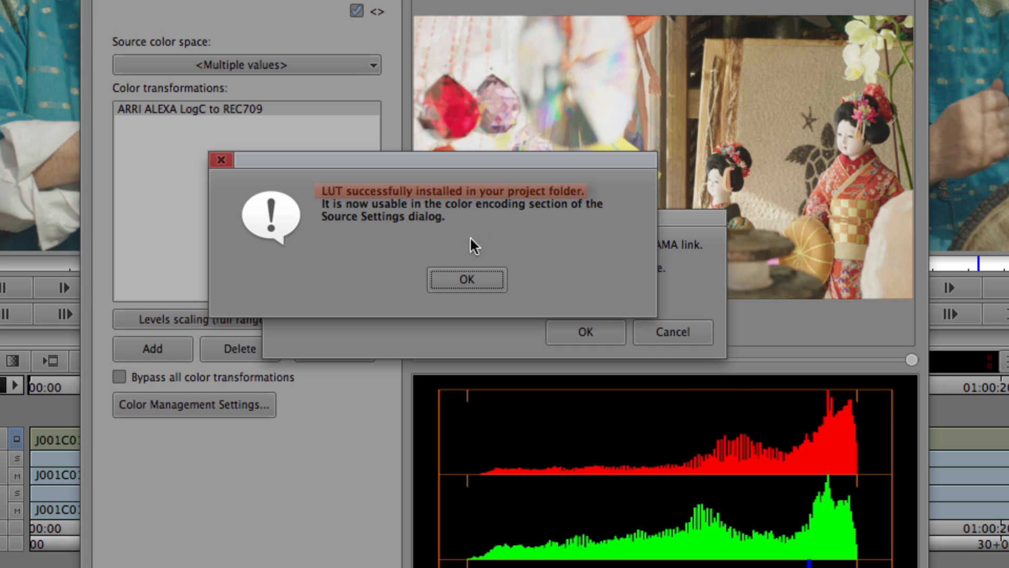
{"action": "left_click", "coordinate": [467, 279]}
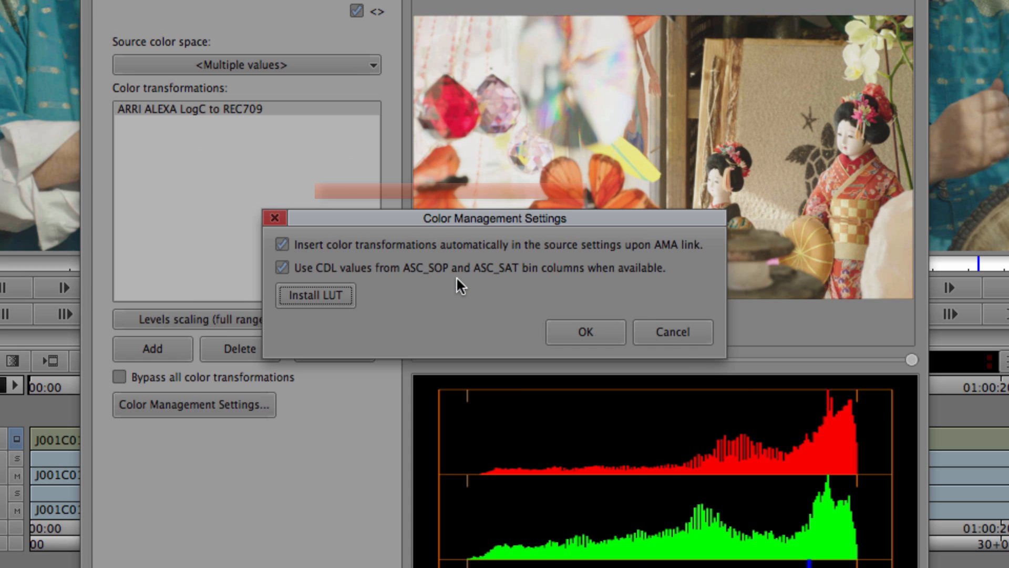
{"action": "left_click", "coordinate": [247, 318]}
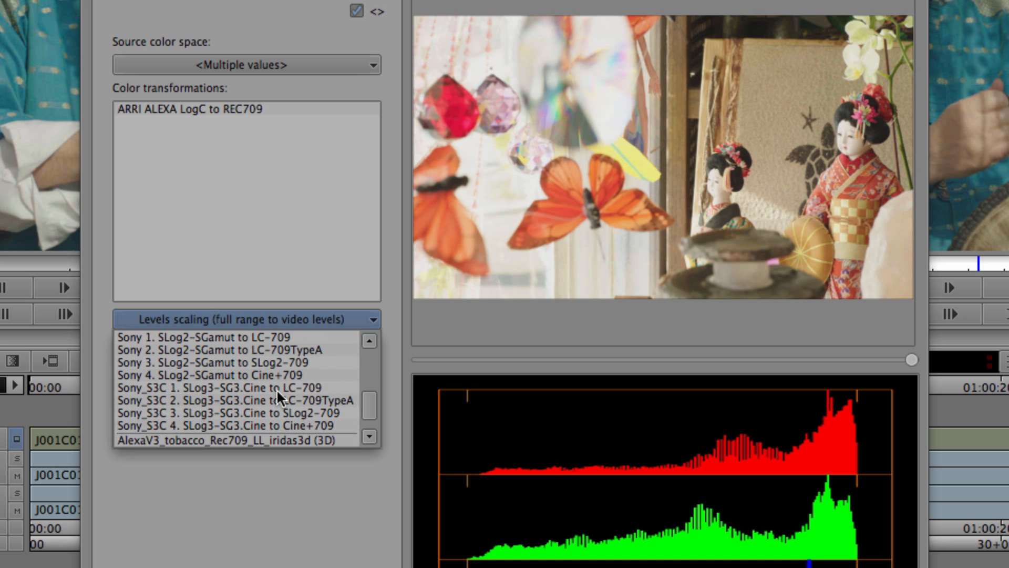
Step: Swap the ARRI ALEXA LogC to REC709 transform for the AlexaV3_tobacco_Rec709_LL_iridas3d LUT
{"action": "left_click", "coordinate": [232, 416]}
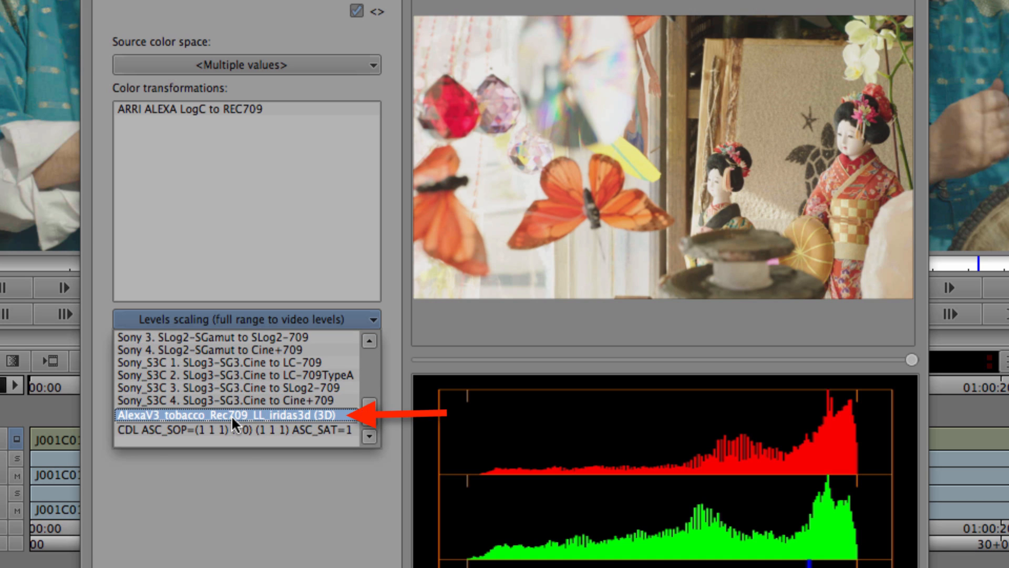
{"action": "left_click", "coordinate": [233, 413]}
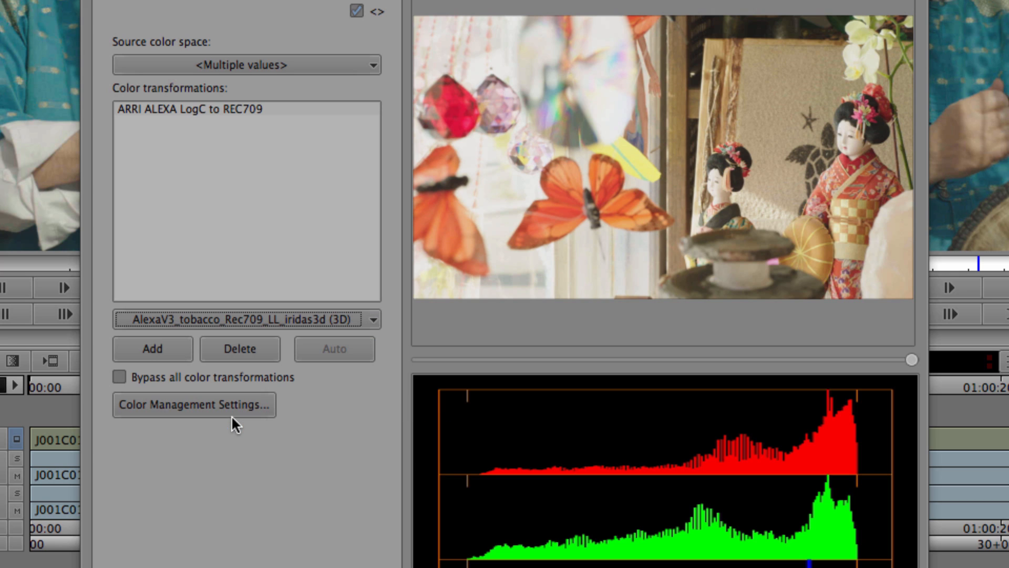
{"action": "left_click", "coordinate": [187, 108]}
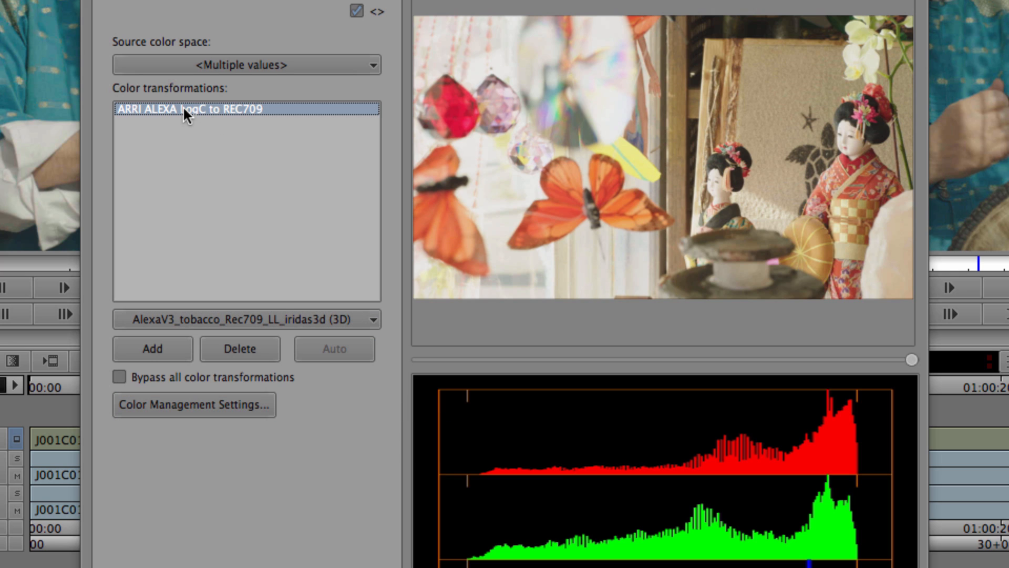
{"action": "left_click", "coordinate": [240, 350]}
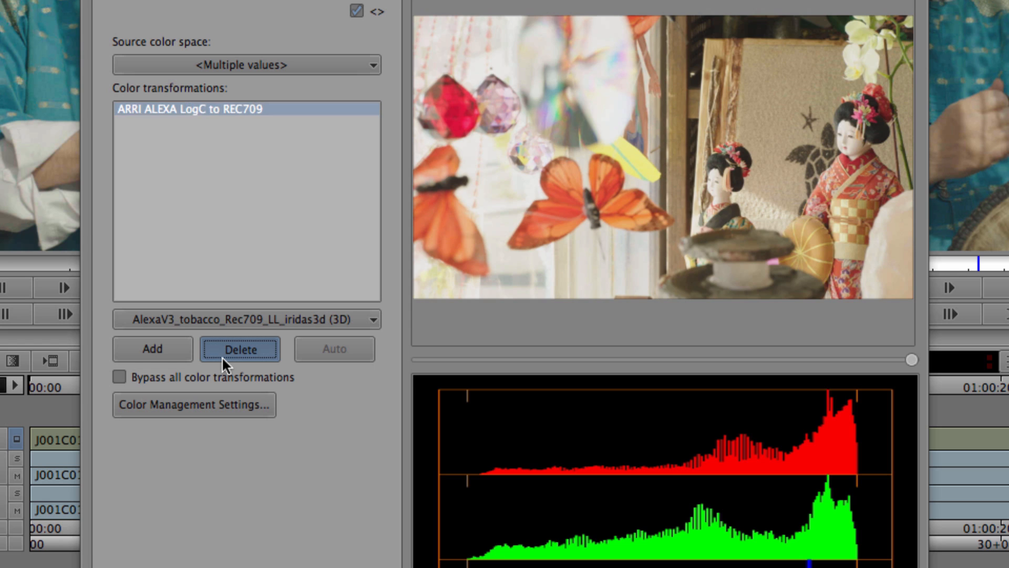
{"action": "left_click", "coordinate": [238, 348]}
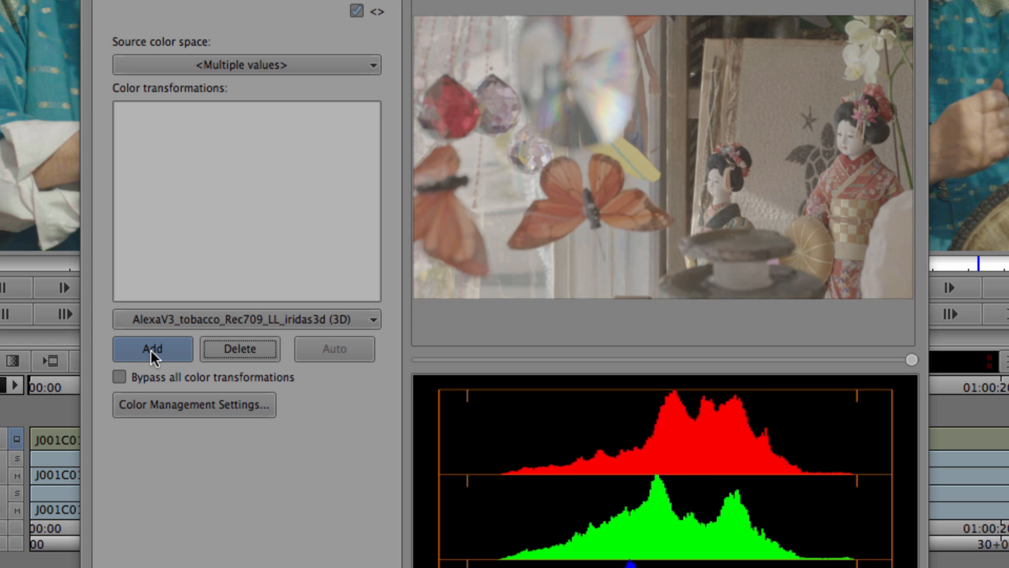
{"action": "left_click", "coordinate": [152, 350]}
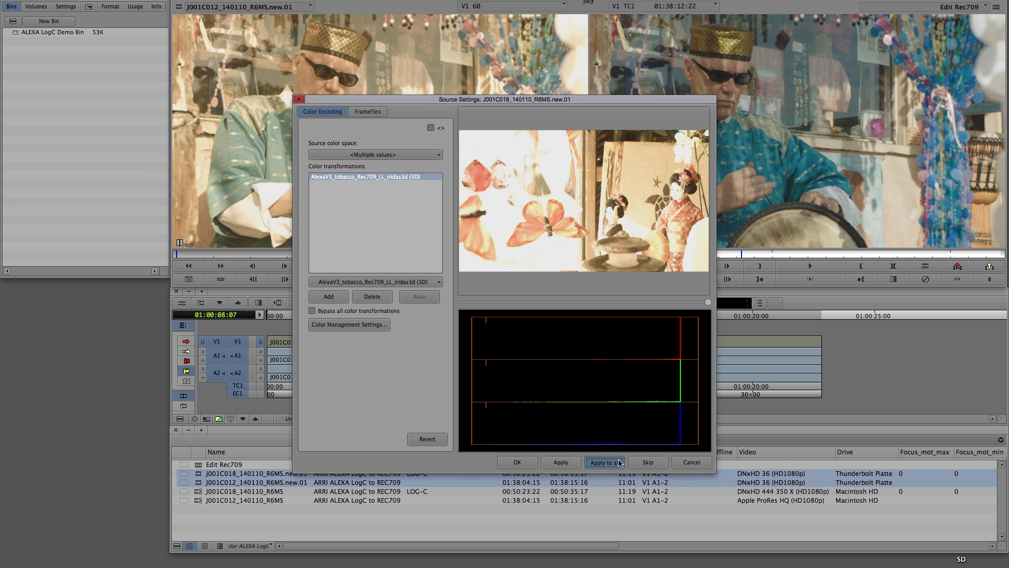
Step: Apply the tobacco LUT to all clips, close Source Settings, and select the Edit Rec709 sequence
{"action": "left_click", "coordinate": [603, 462]}
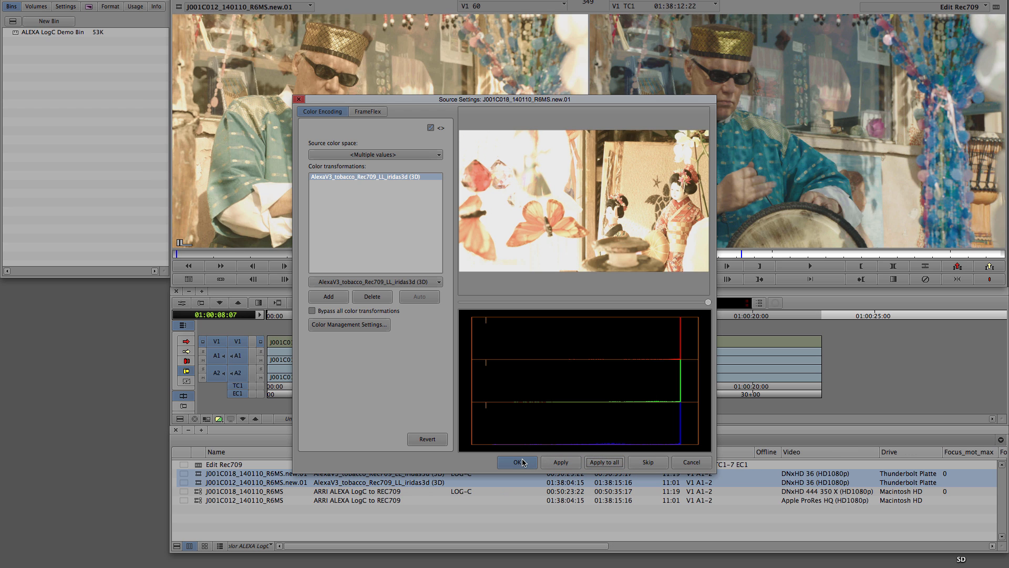
{"action": "left_click", "coordinate": [516, 463]}
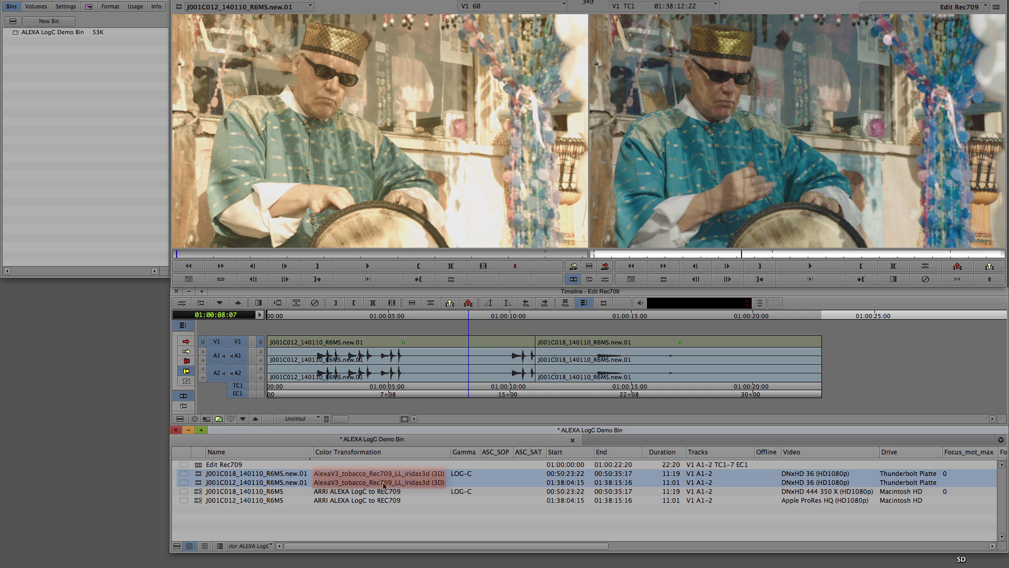
{"action": "left_click", "coordinate": [379, 482]}
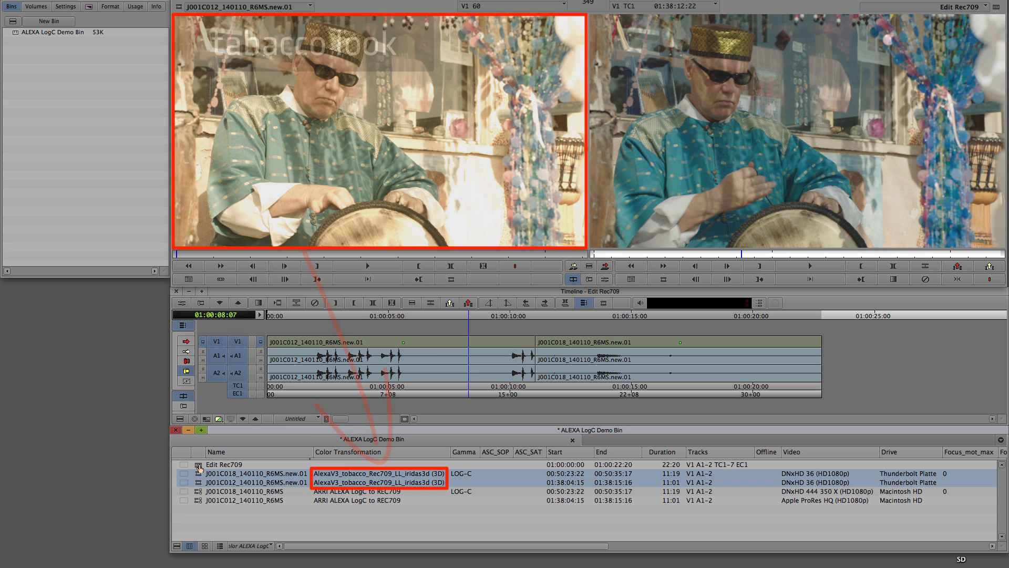
{"action": "left_click", "coordinate": [224, 465]}
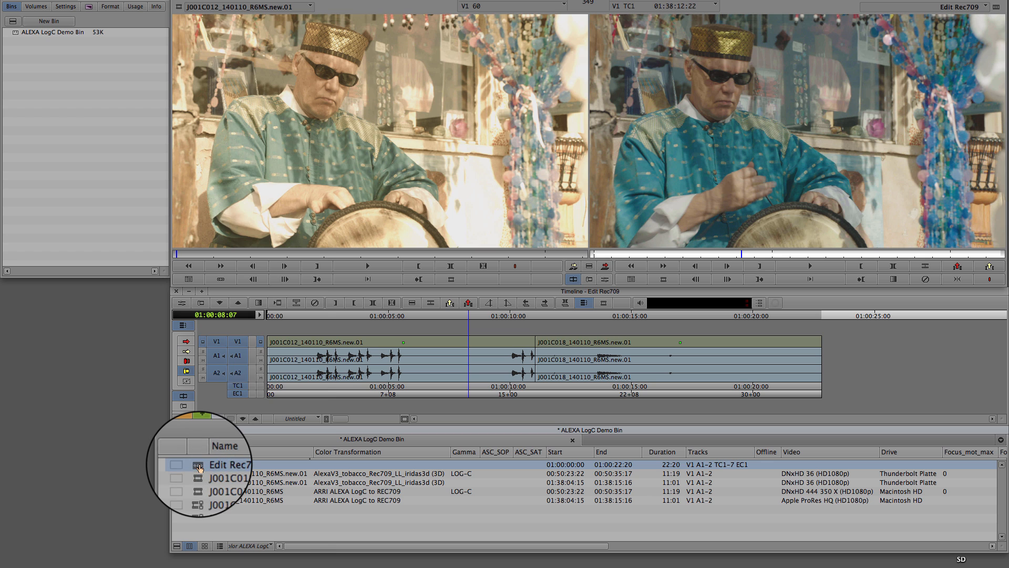
Step: Open the context menu on the Edit Rec709 sequence to refresh it
{"action": "right_click", "coordinate": [232, 464]}
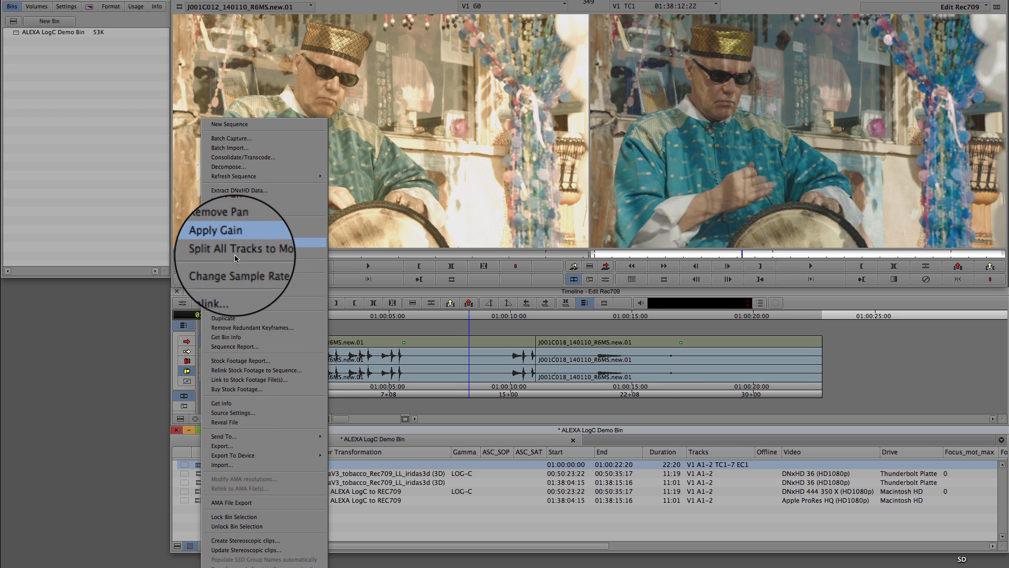
{"action": "mouse_move", "coordinate": [264, 177]}
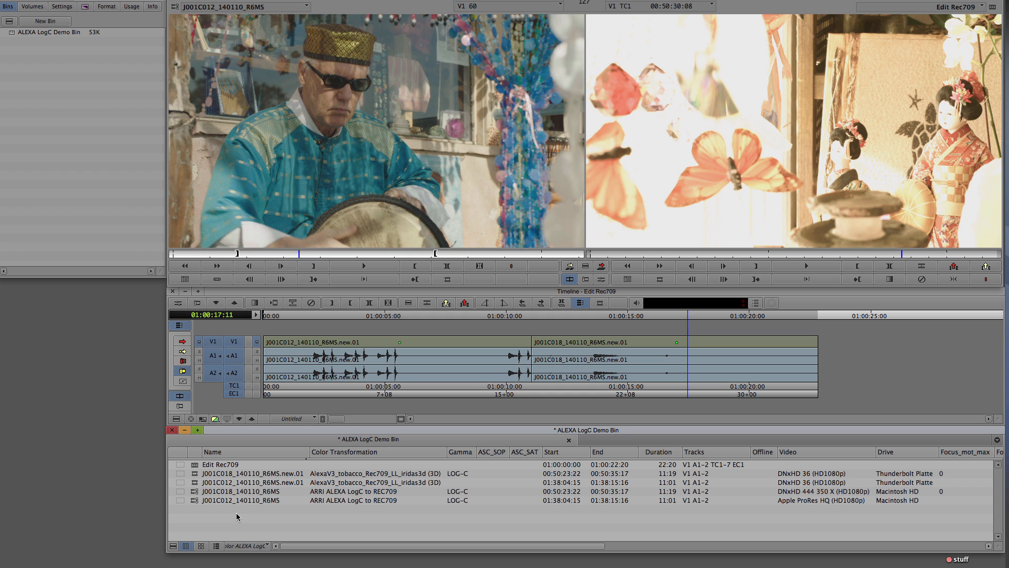
Step: Import the J001R6MS_AVID.ale metadata file into the bin
{"action": "left_click", "coordinate": [243, 500]}
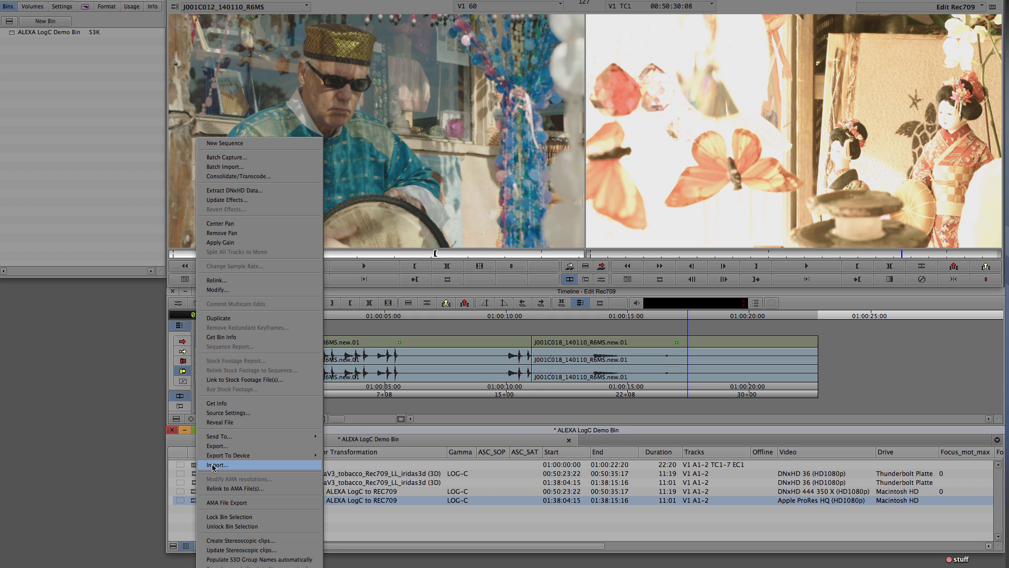
{"action": "left_click", "coordinate": [218, 465]}
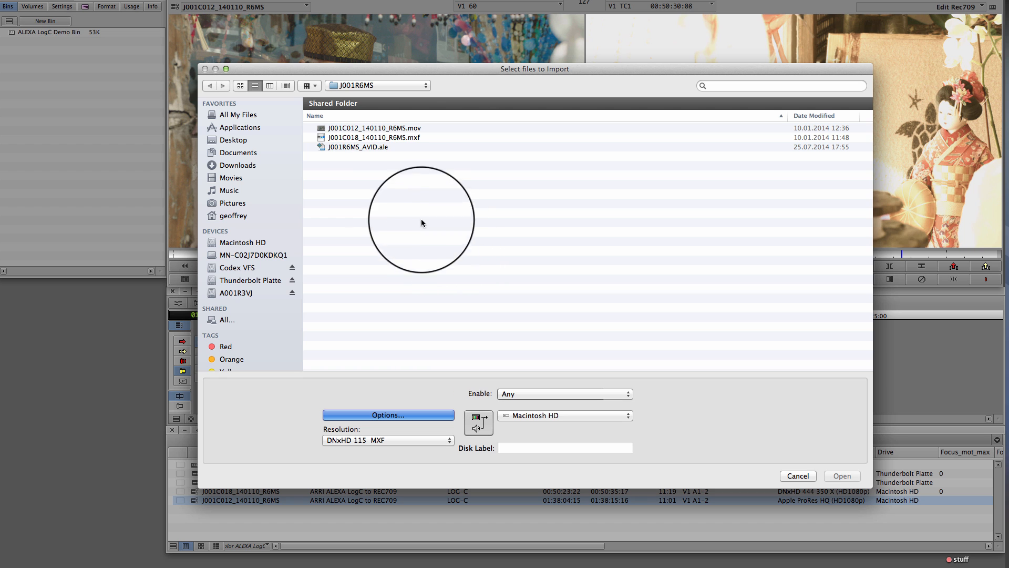
{"action": "left_click", "coordinate": [357, 146]}
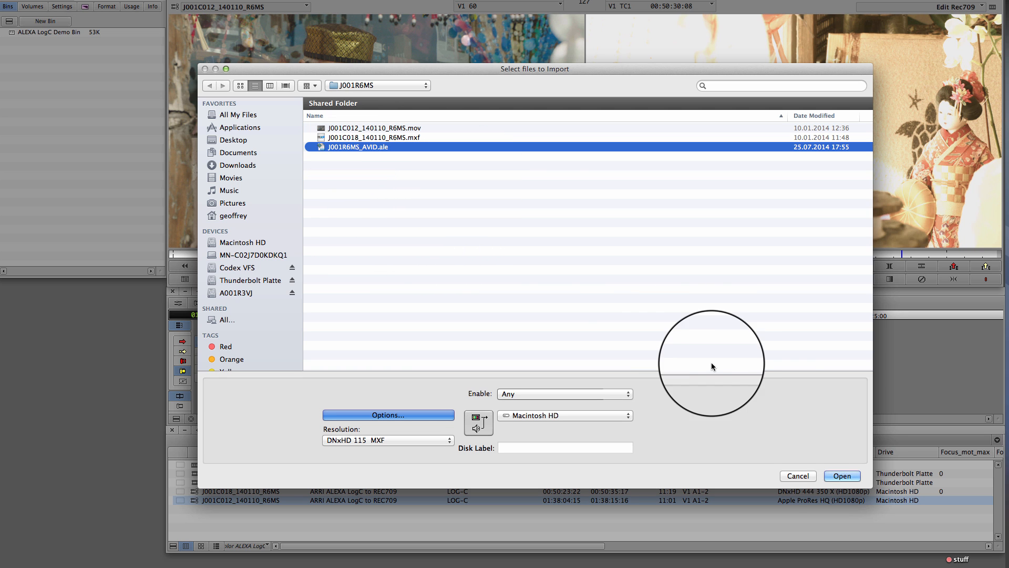
{"action": "left_click", "coordinate": [841, 476]}
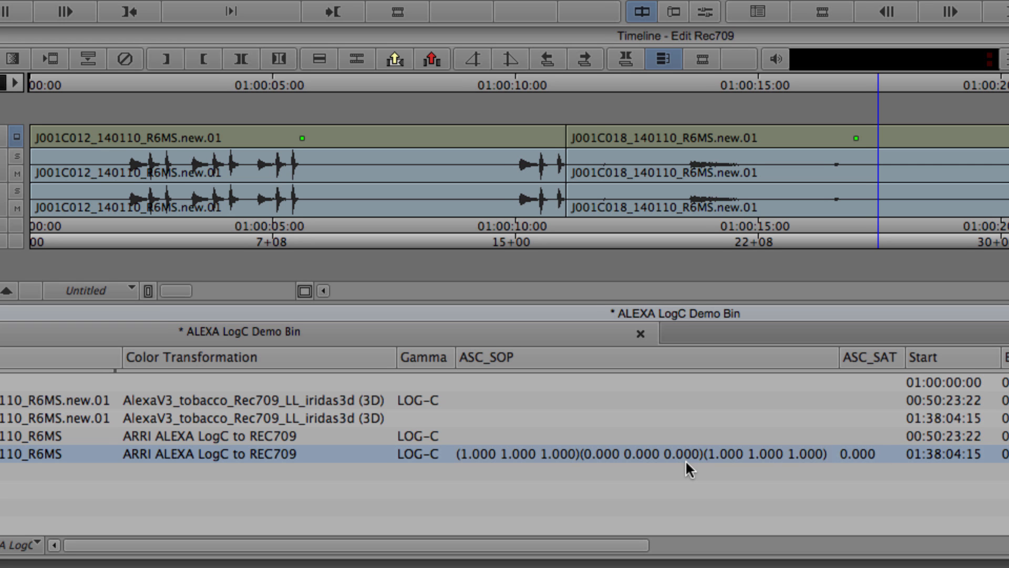
Step: Check that J001C012_140110_R6MS shows neutral ASC_SOP values and ASC_SAT 0.000
{"action": "double_click", "coordinate": [637, 453]}
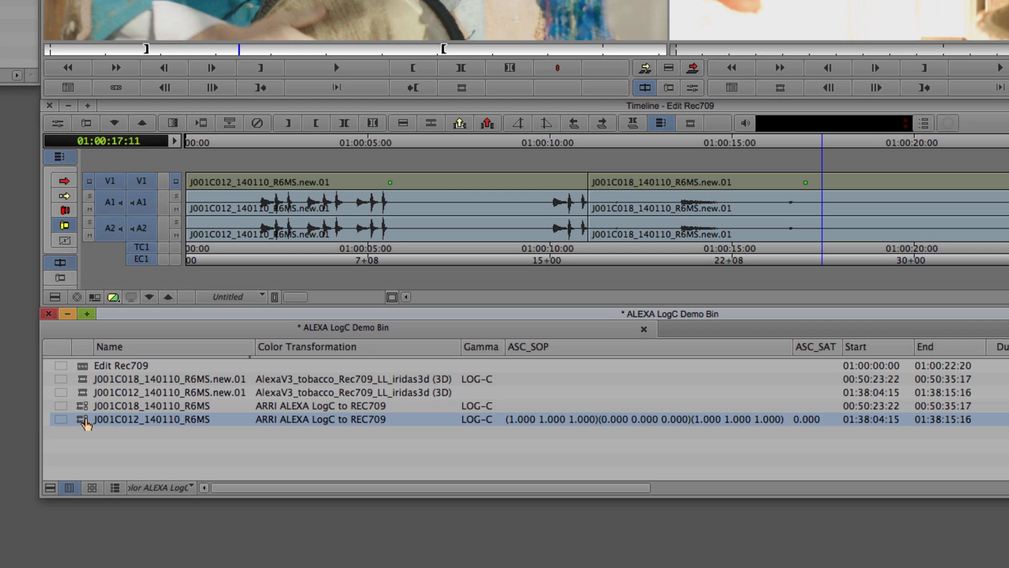
Step: Add the CDL ASC_SAT=0 transformation in J001C012_140110_R6MS's Source Settings
{"action": "right_click", "coordinate": [84, 419]}
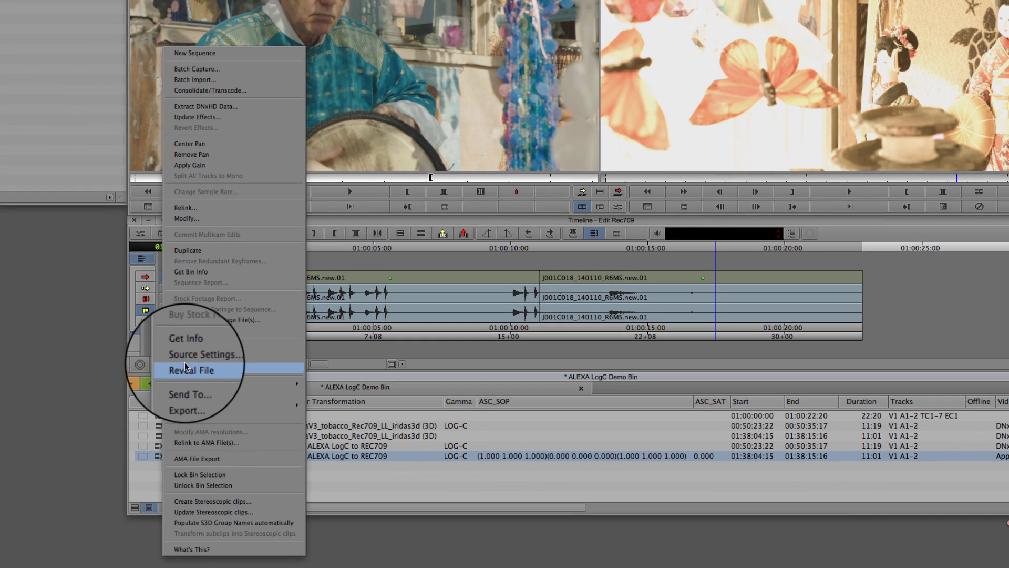
{"action": "left_click", "coordinate": [204, 354]}
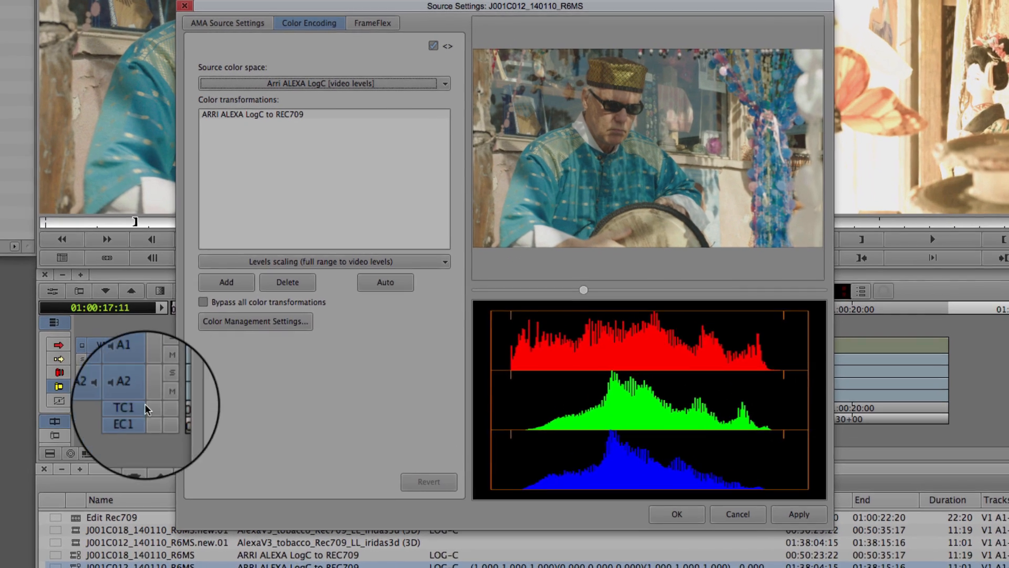
{"action": "left_click", "coordinate": [322, 281]}
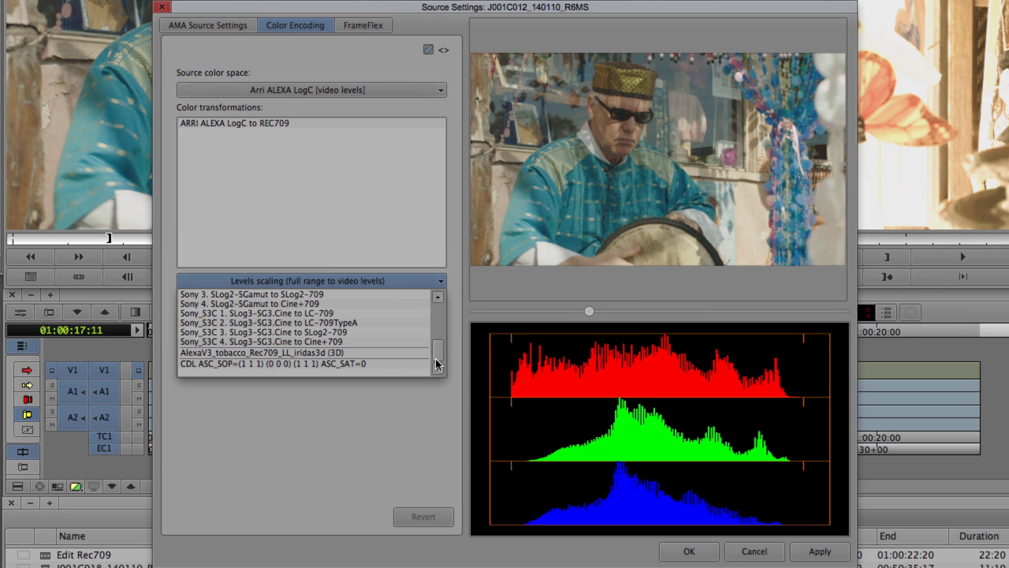
{"action": "left_click", "coordinate": [273, 363]}
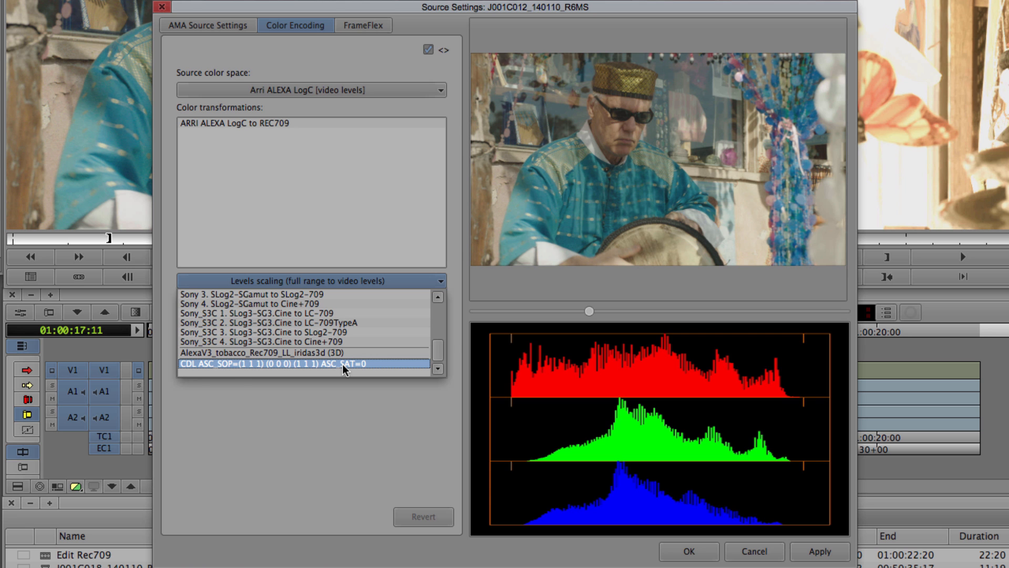
{"action": "left_click", "coordinate": [313, 363]}
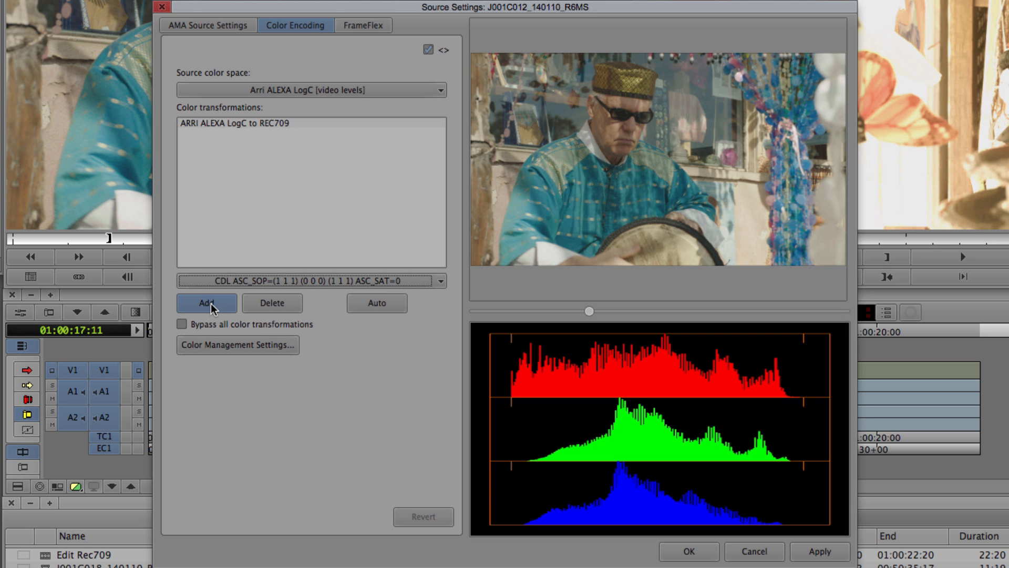
{"action": "left_click", "coordinate": [206, 303]}
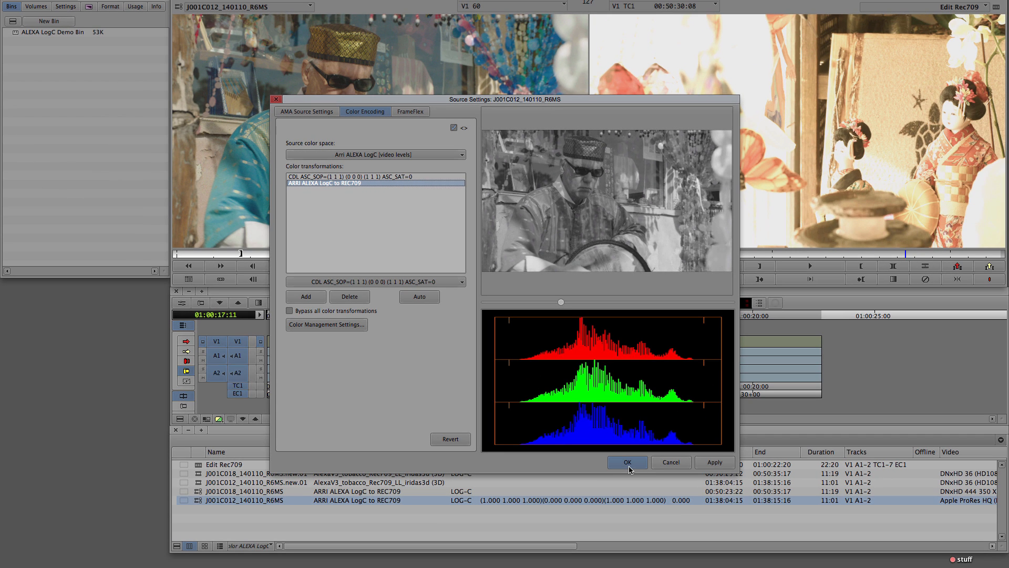
Step: Confirm the CDL ASC_SAT=0 transform sits above the LogC LUT and close Source Settings
{"action": "left_click", "coordinate": [627, 462]}
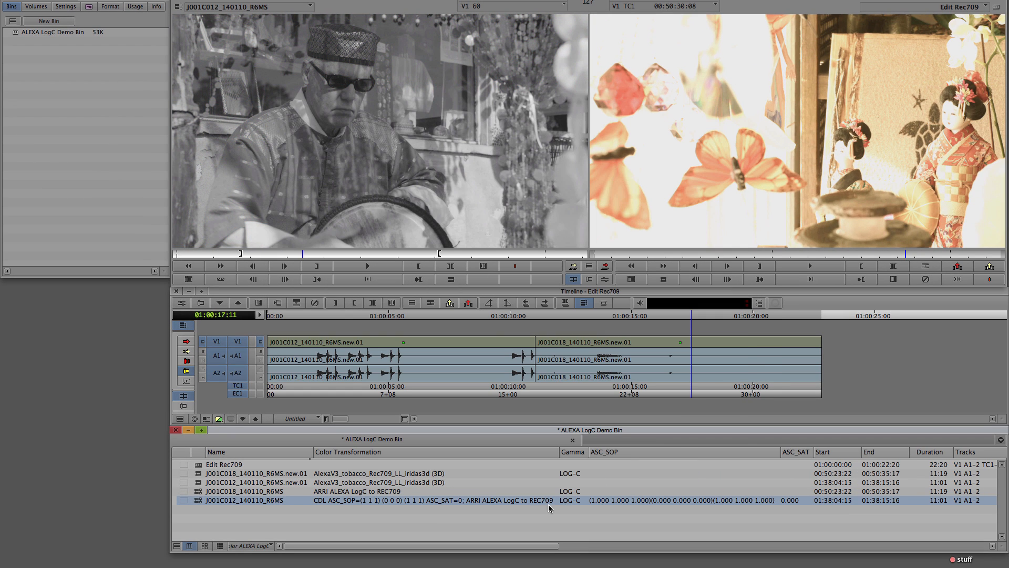